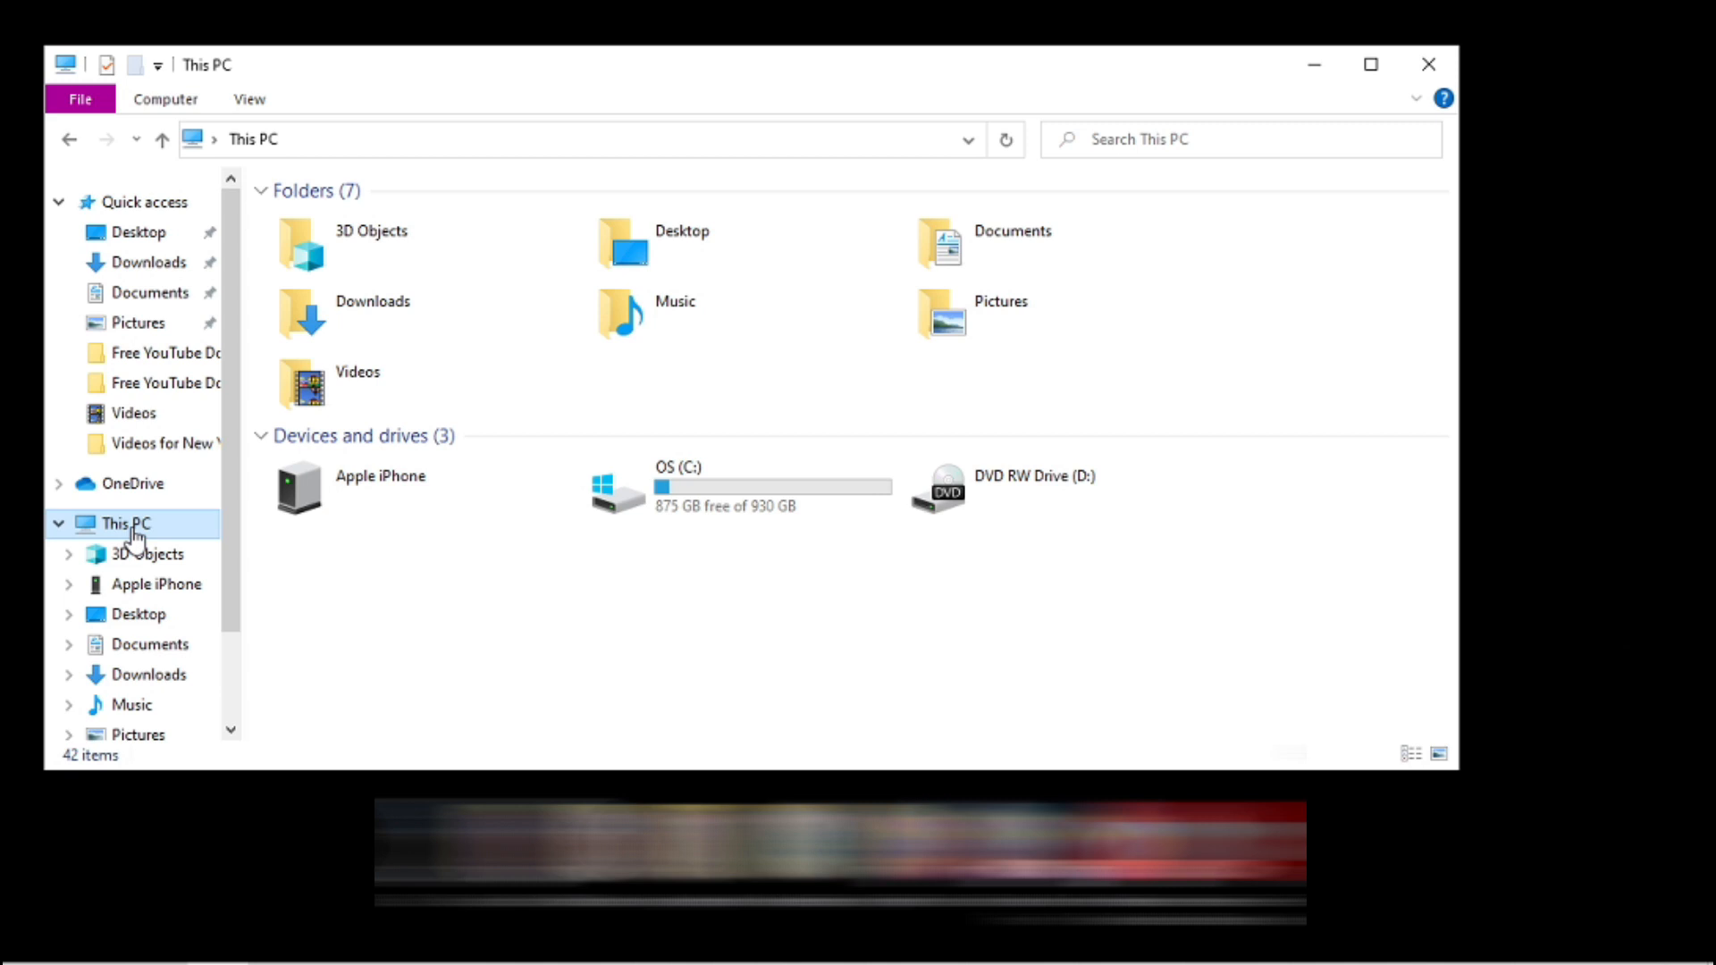
# Browse into the iPhone's Internal Storage > DCIM > 107APPLE photo folder
pyautogui.click(357, 382)
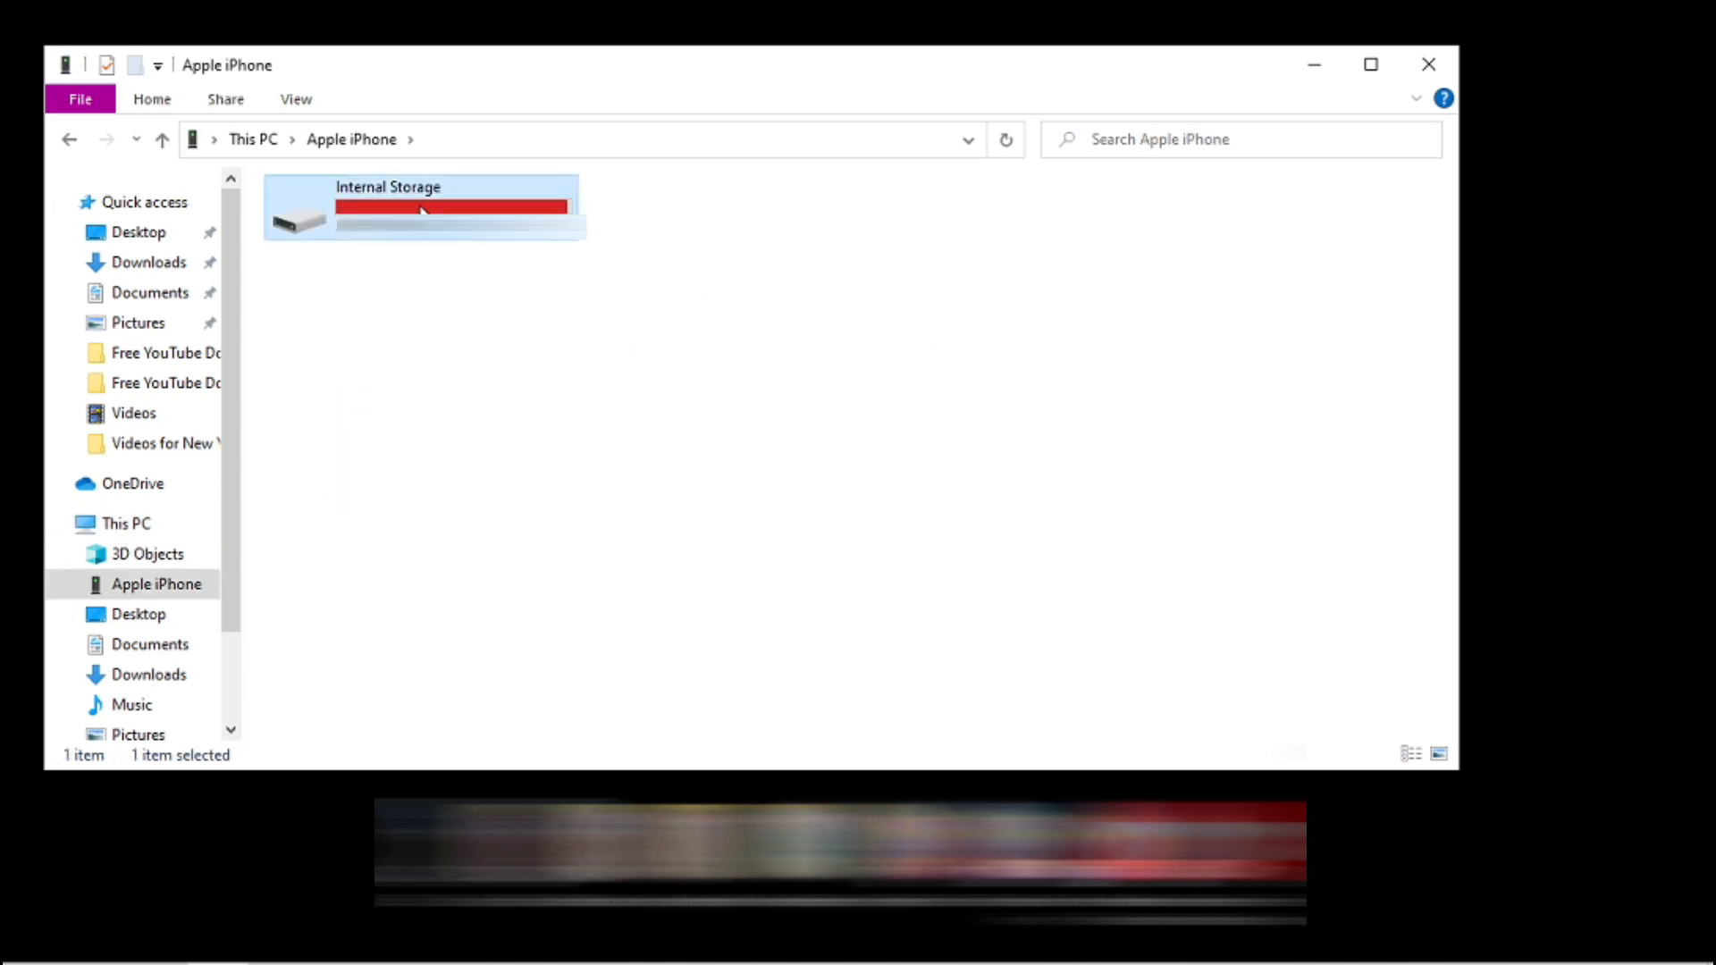
pyautogui.doubleClick(388, 207)
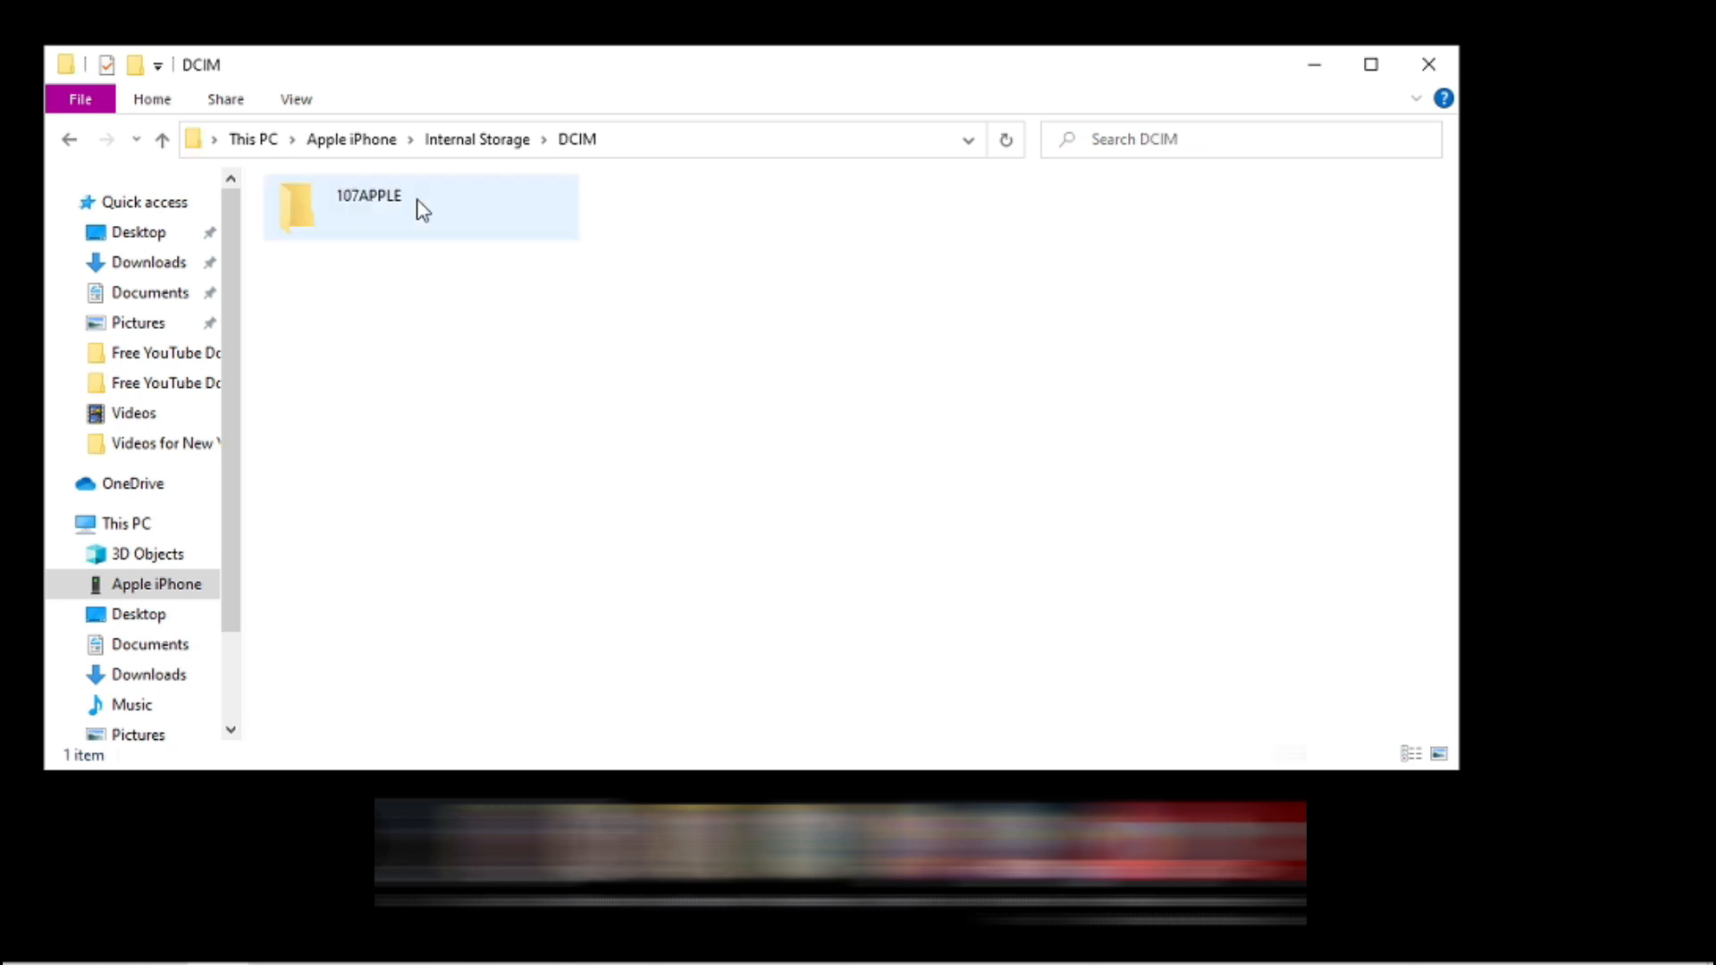
pyautogui.doubleClick(367, 207)
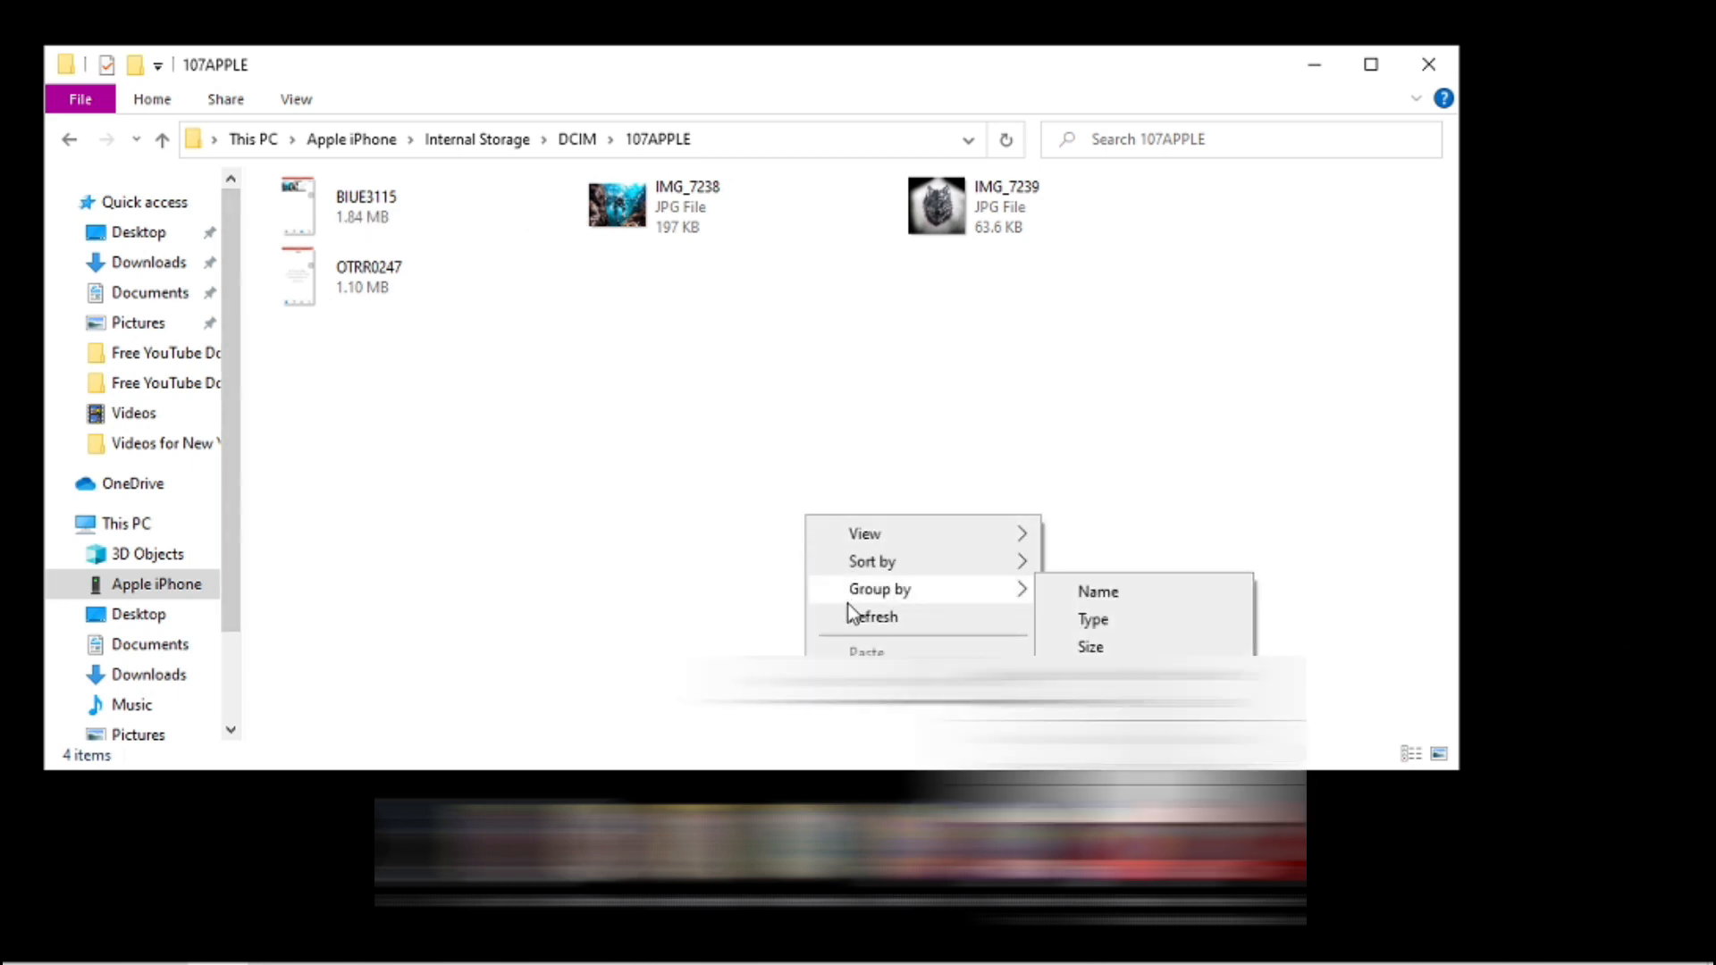
# Drag IMG_7238 and IMG_7239 from 107APPLE onto the desktop, then search for iTunes
pyautogui.click(385, 374)
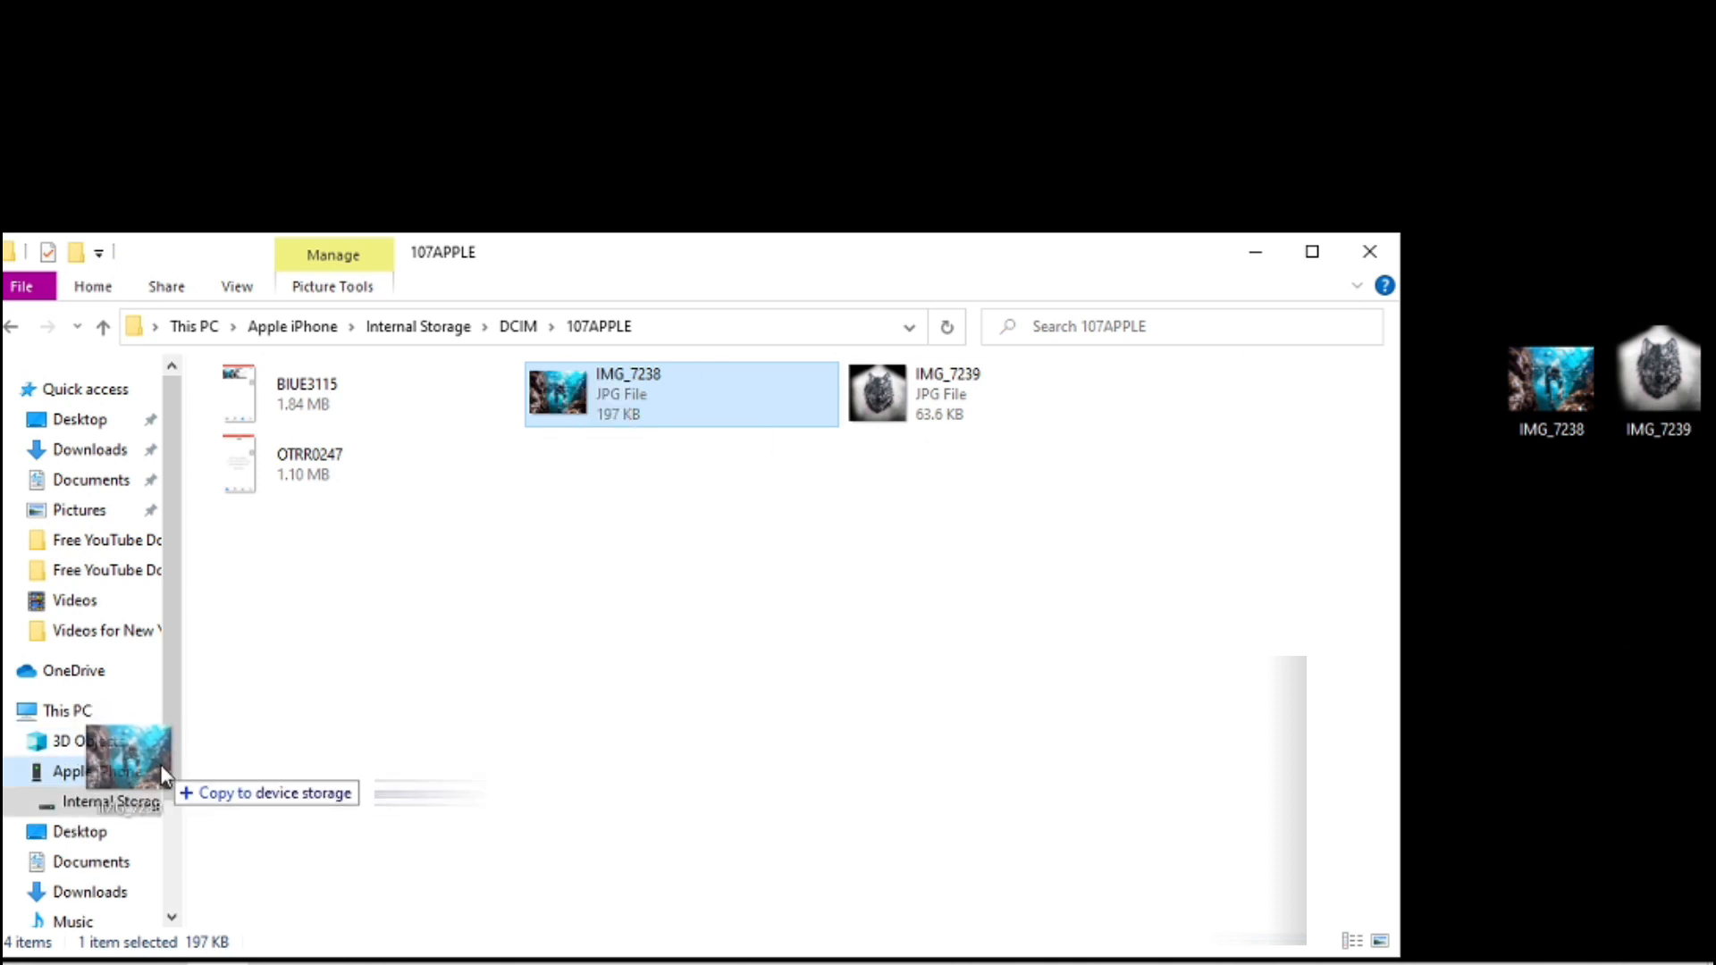
pyautogui.click(93, 938)
pyautogui.write('itu')
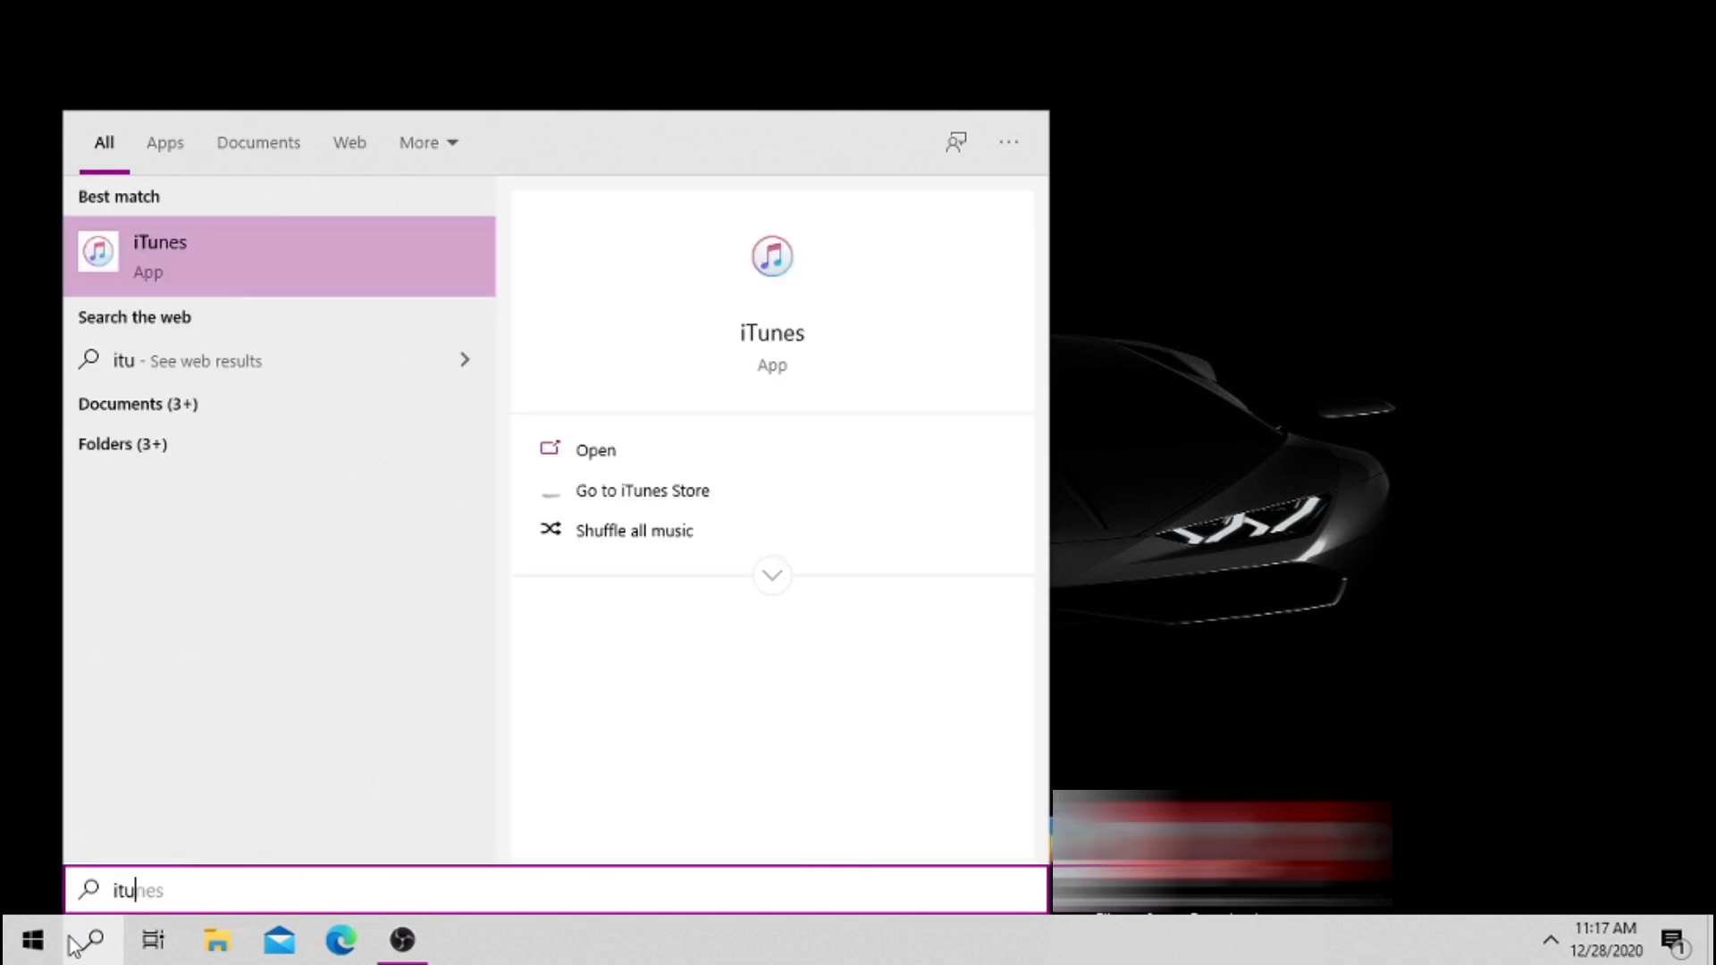
pyautogui.moveTo(770, 333)
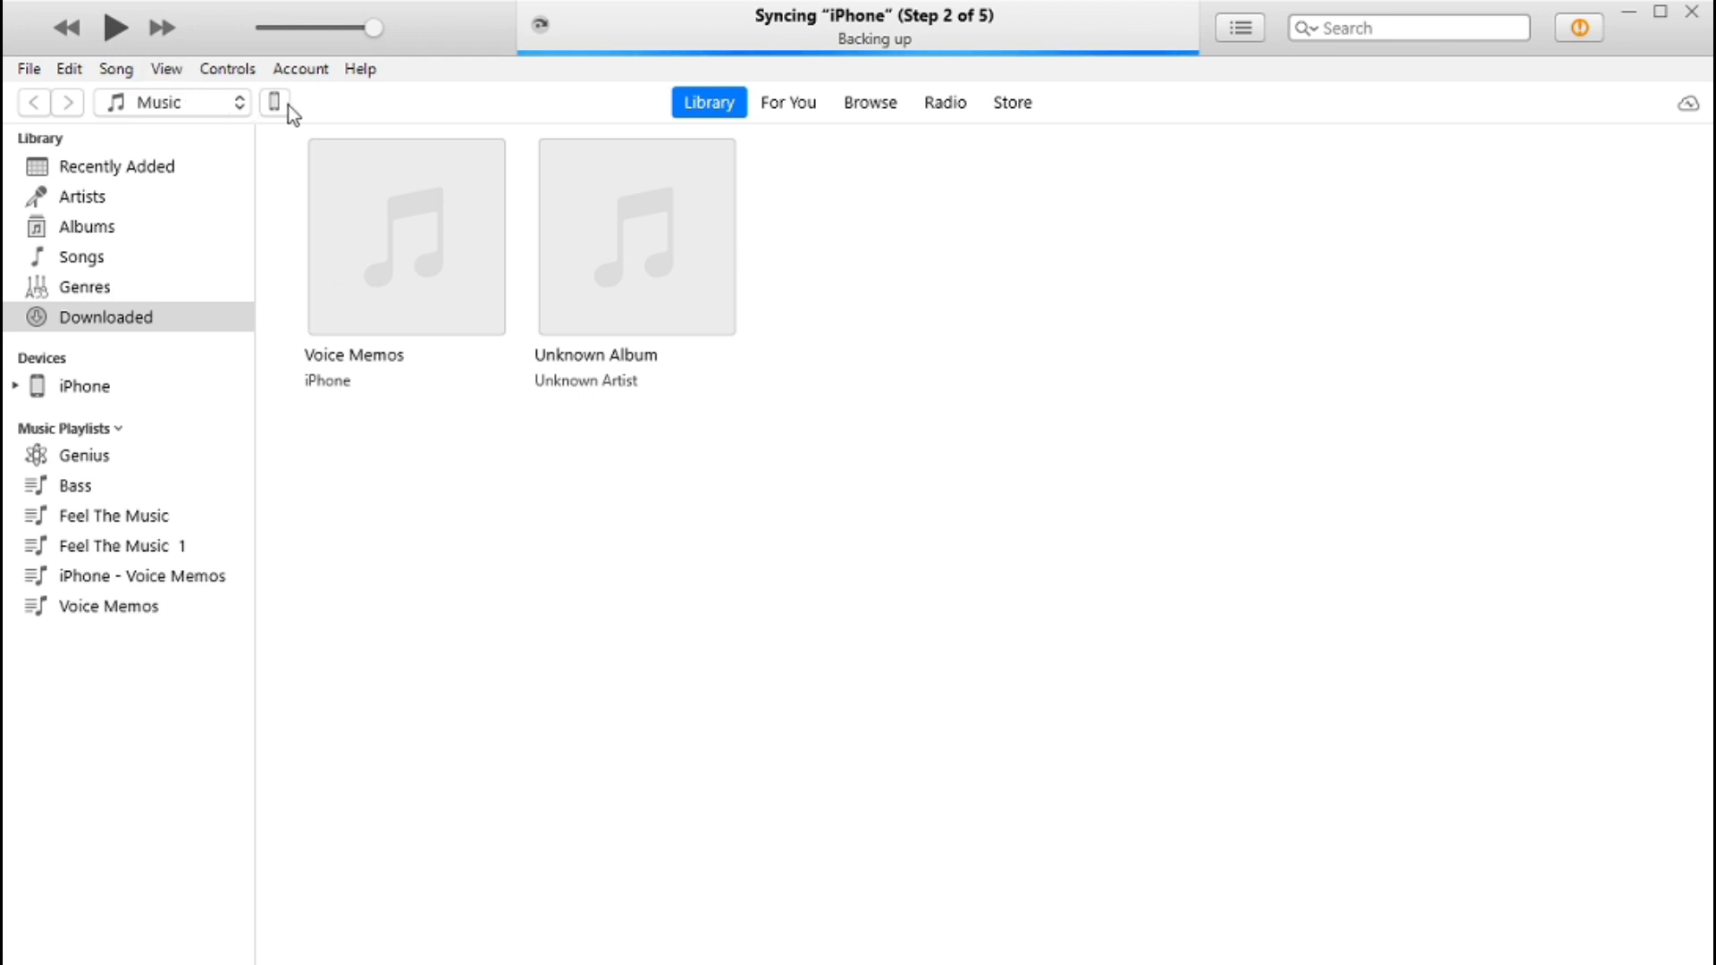
# Launch iTunes and let the connected iPhone appear under Devices
pyautogui.click(273, 100)
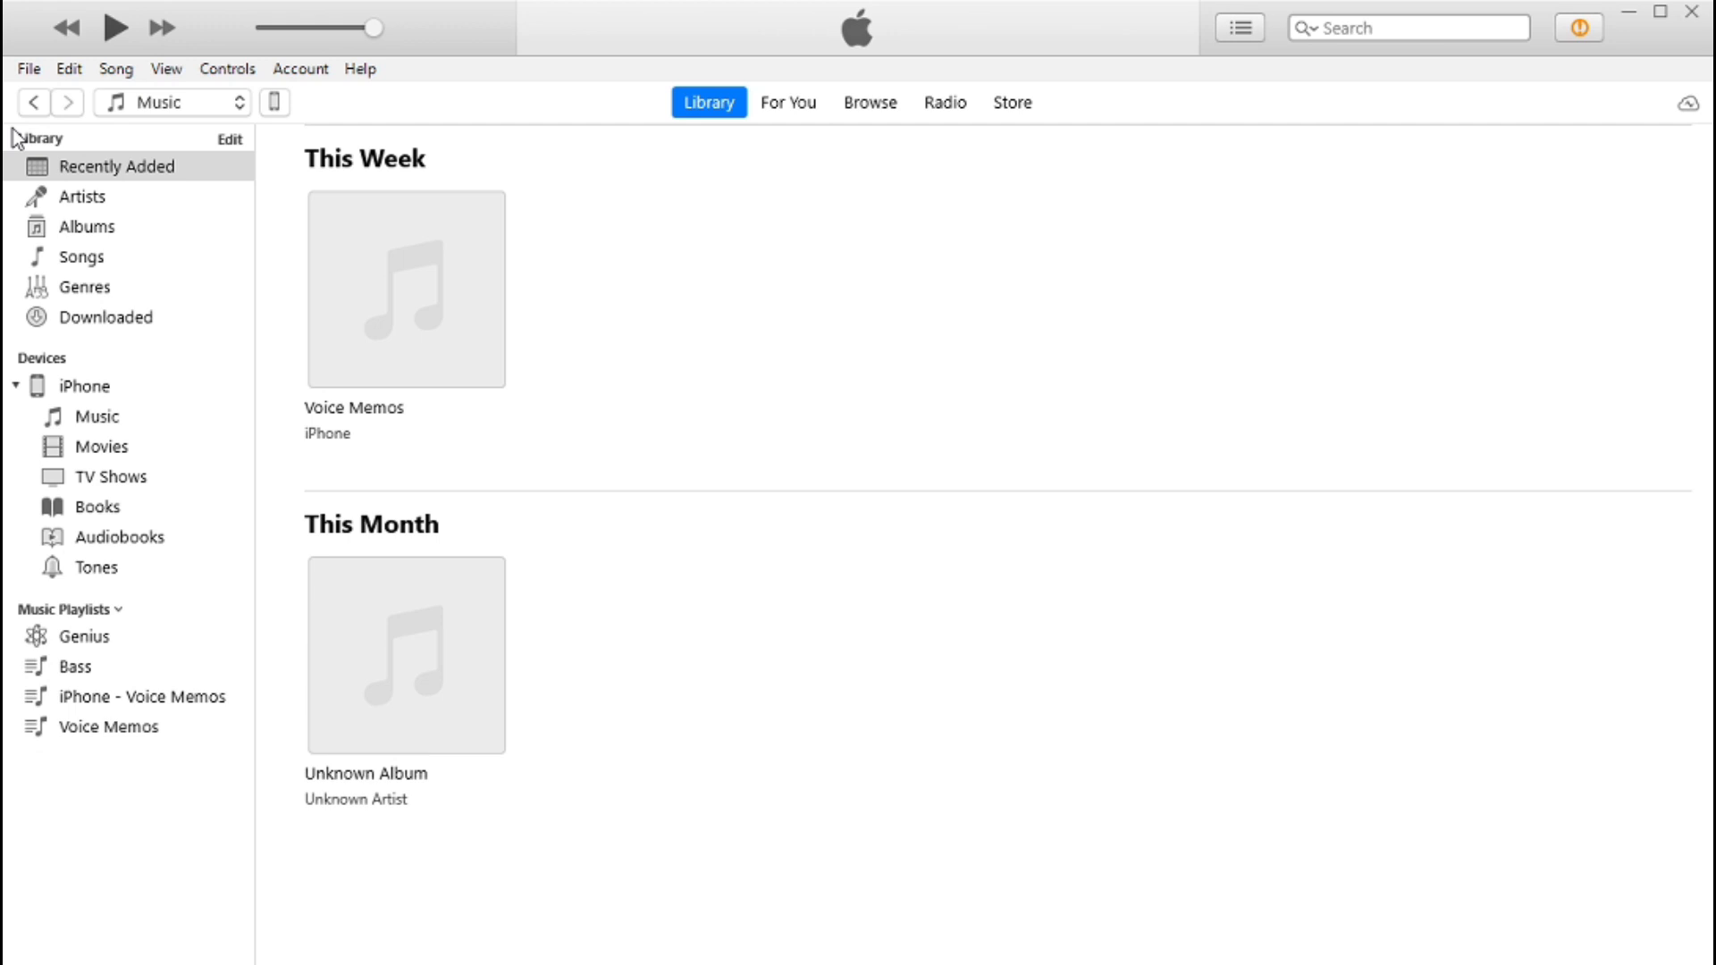
# Add all songs from the Free YouTube Downloads folder via File > Add File to Library
pyautogui.click(26, 68)
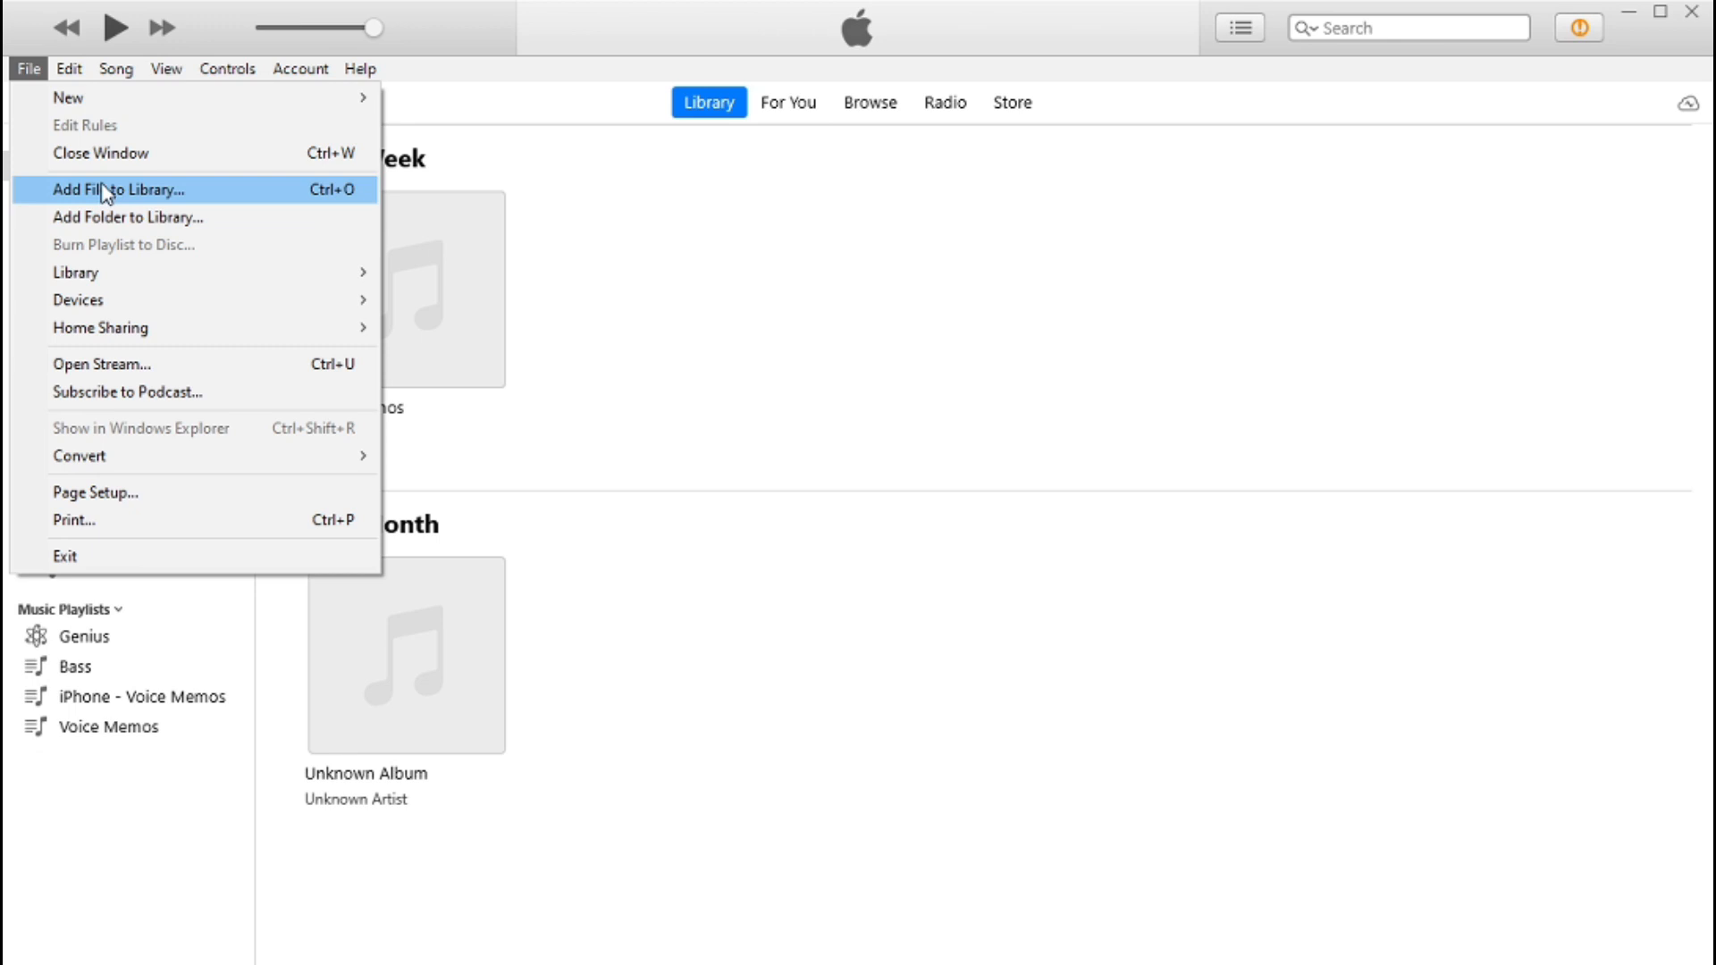
pyautogui.click(120, 189)
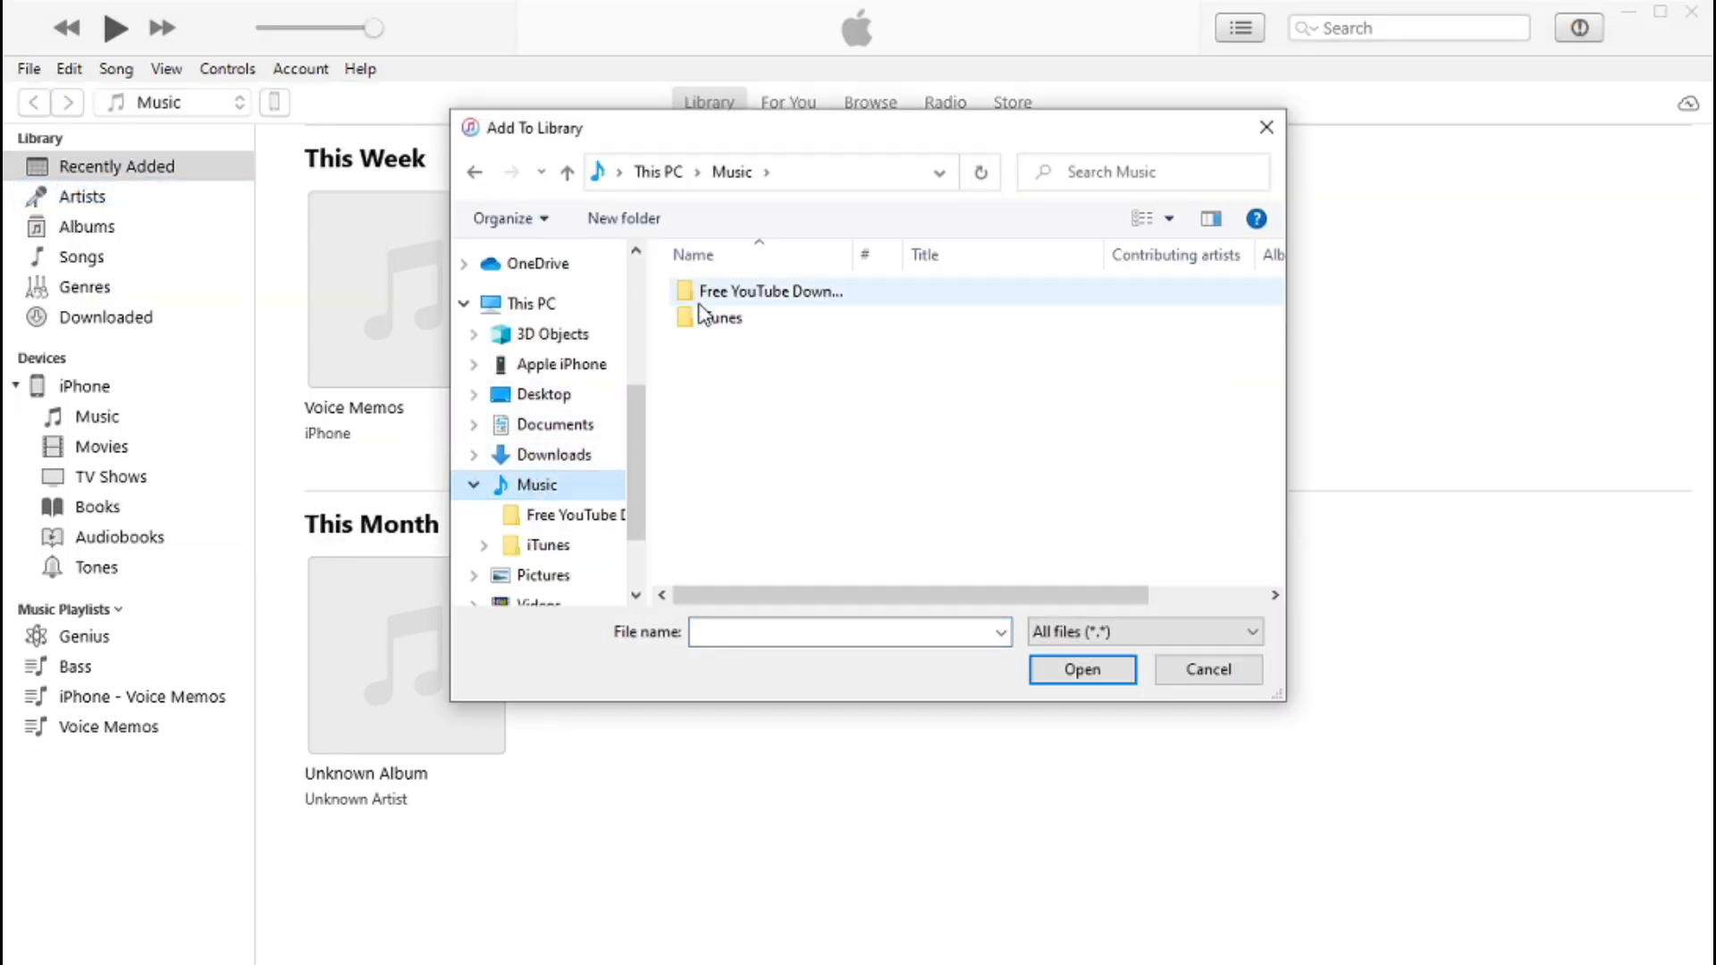
pyautogui.doubleClick(769, 289)
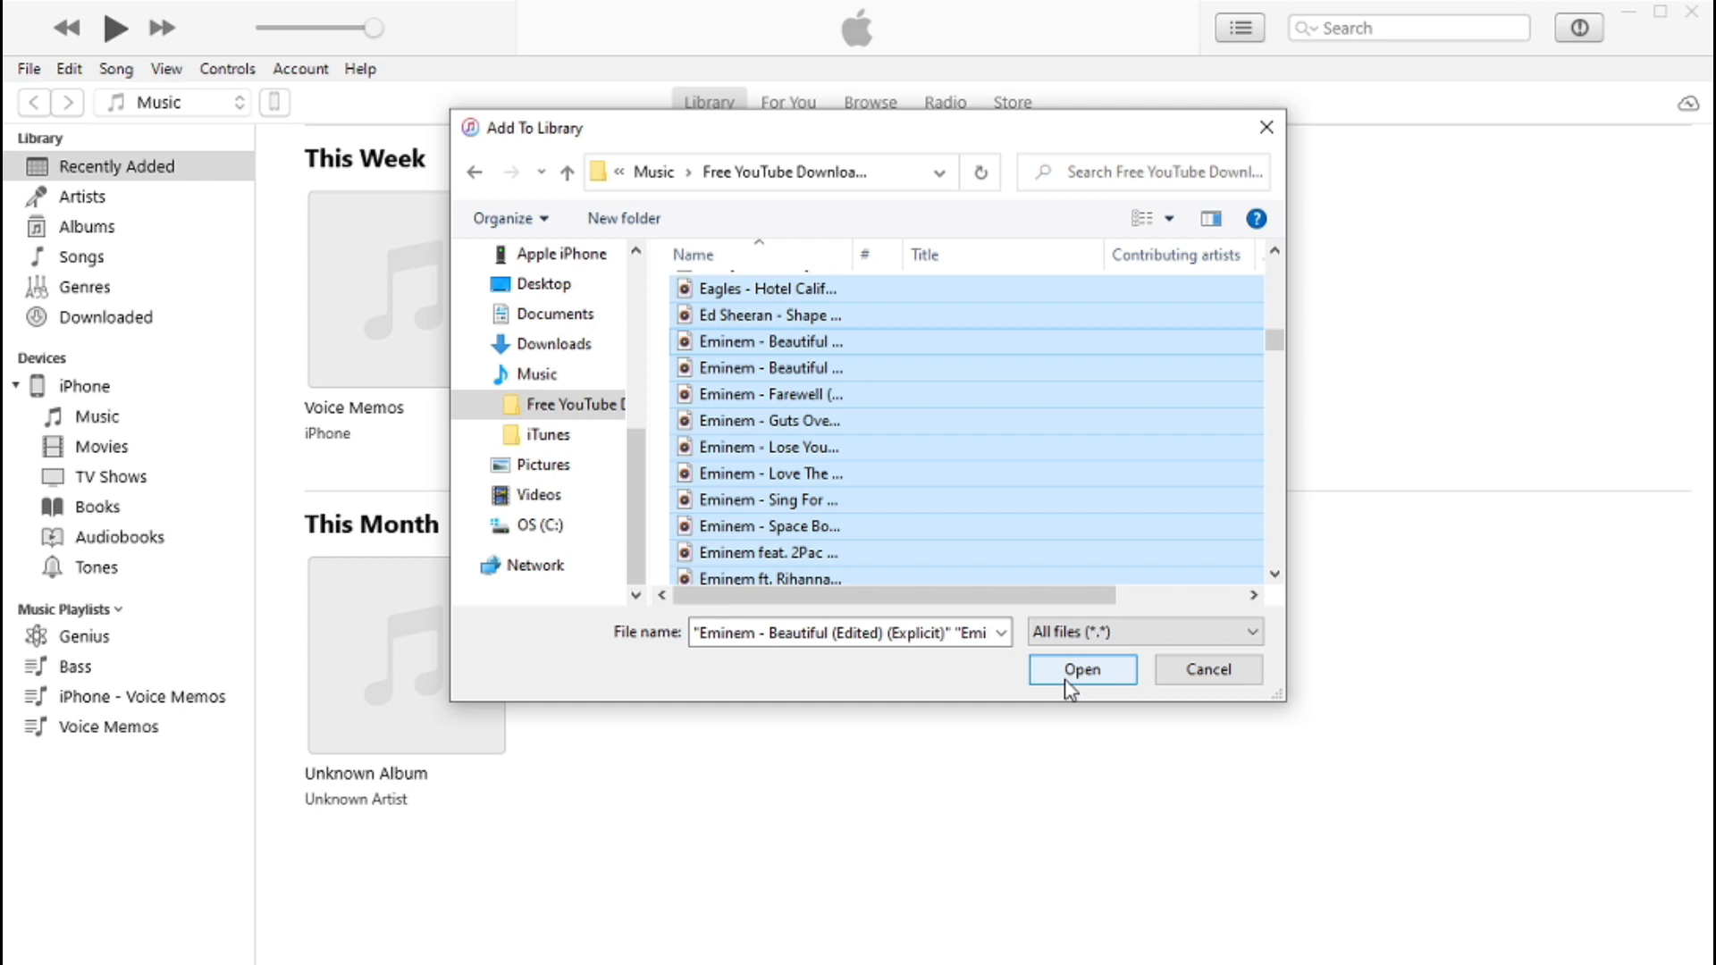
pyautogui.click(1080, 669)
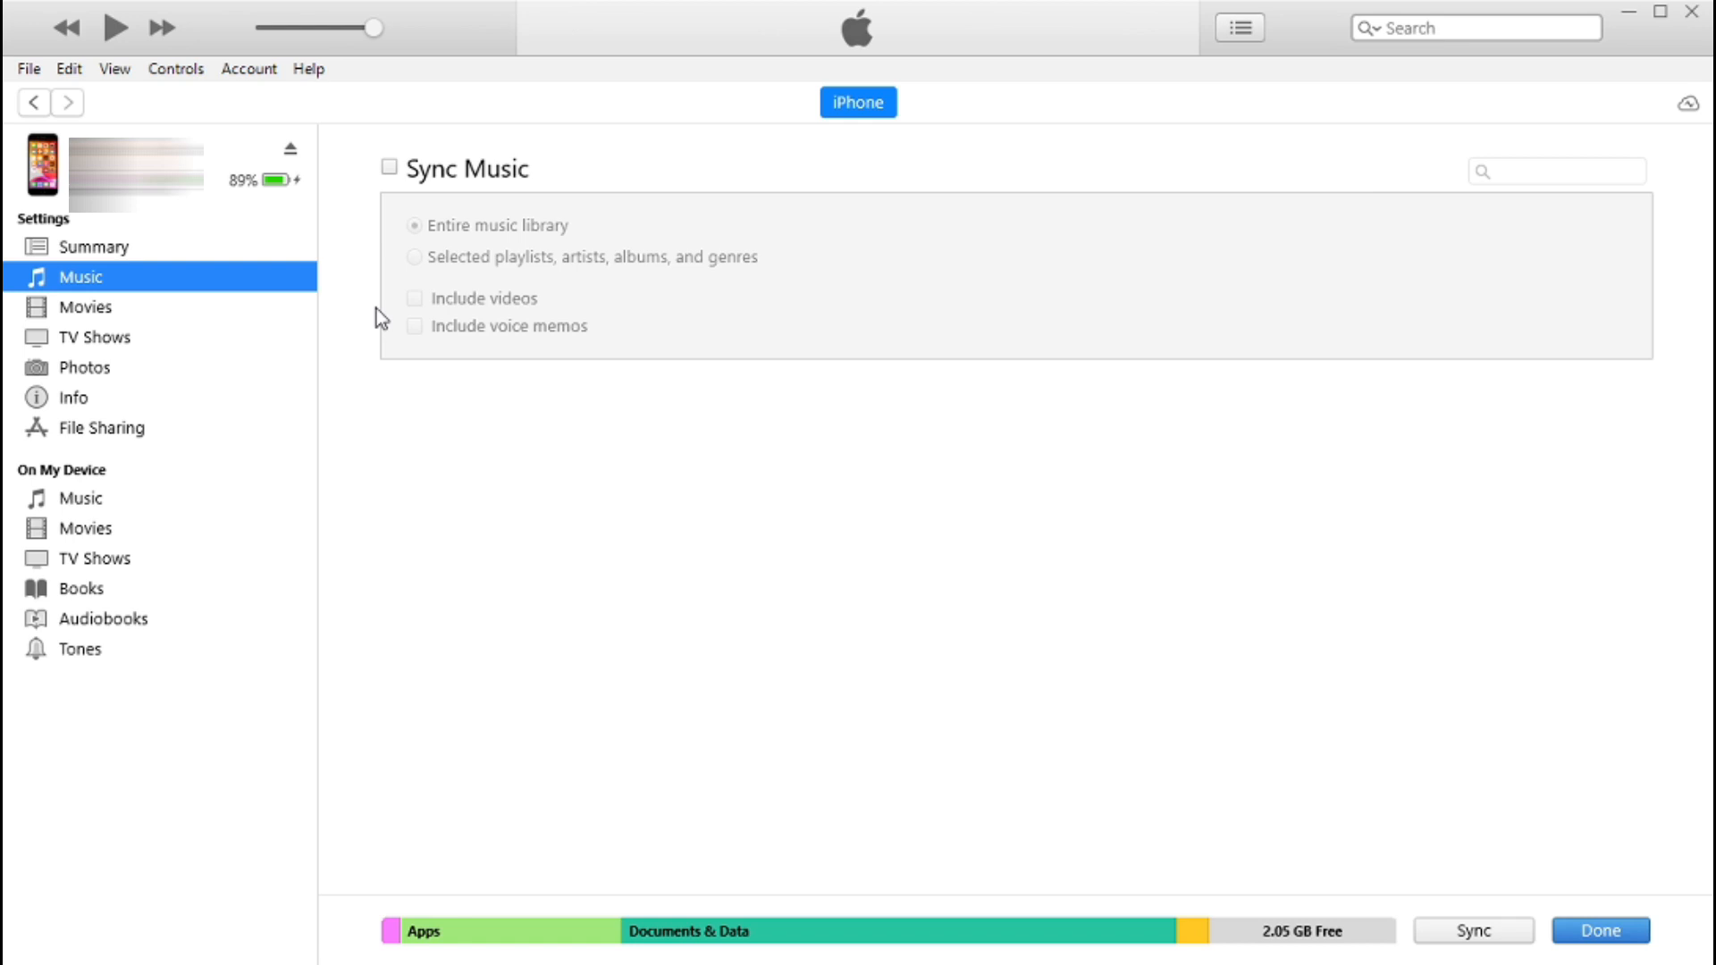
pyautogui.moveTo(910, 758)
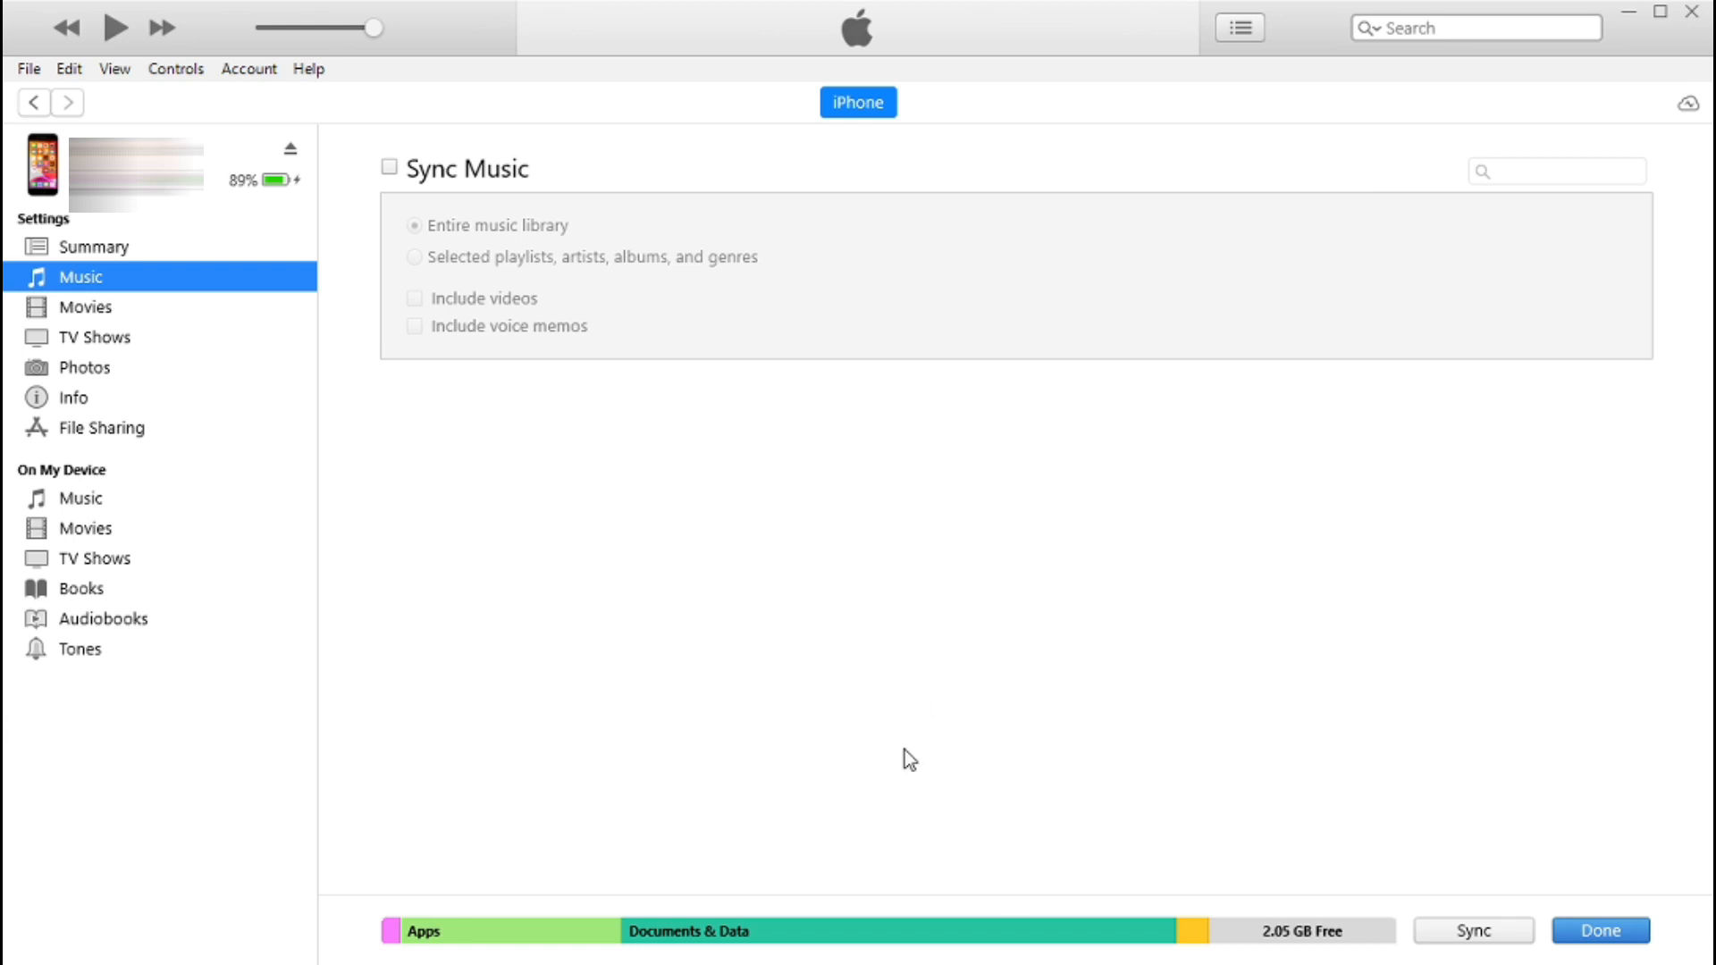
pyautogui.moveTo(379, 230)
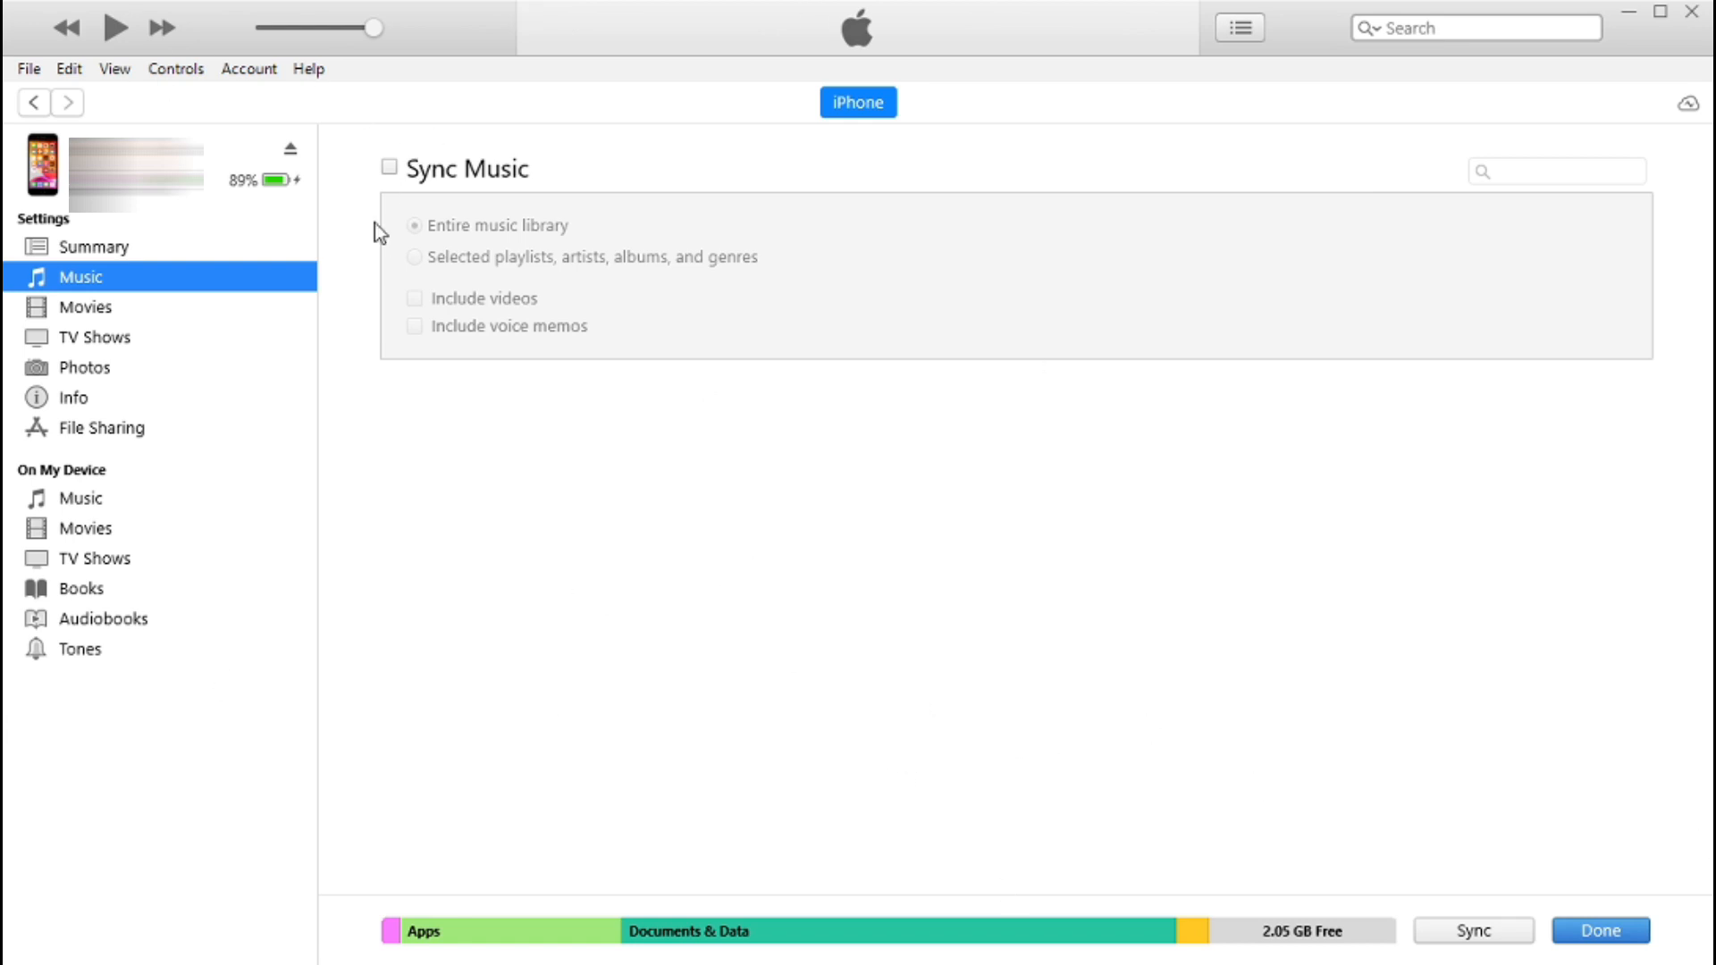
# Enable Sync Music with Entire music library (195 songs) and run the sync
pyautogui.click(390, 168)
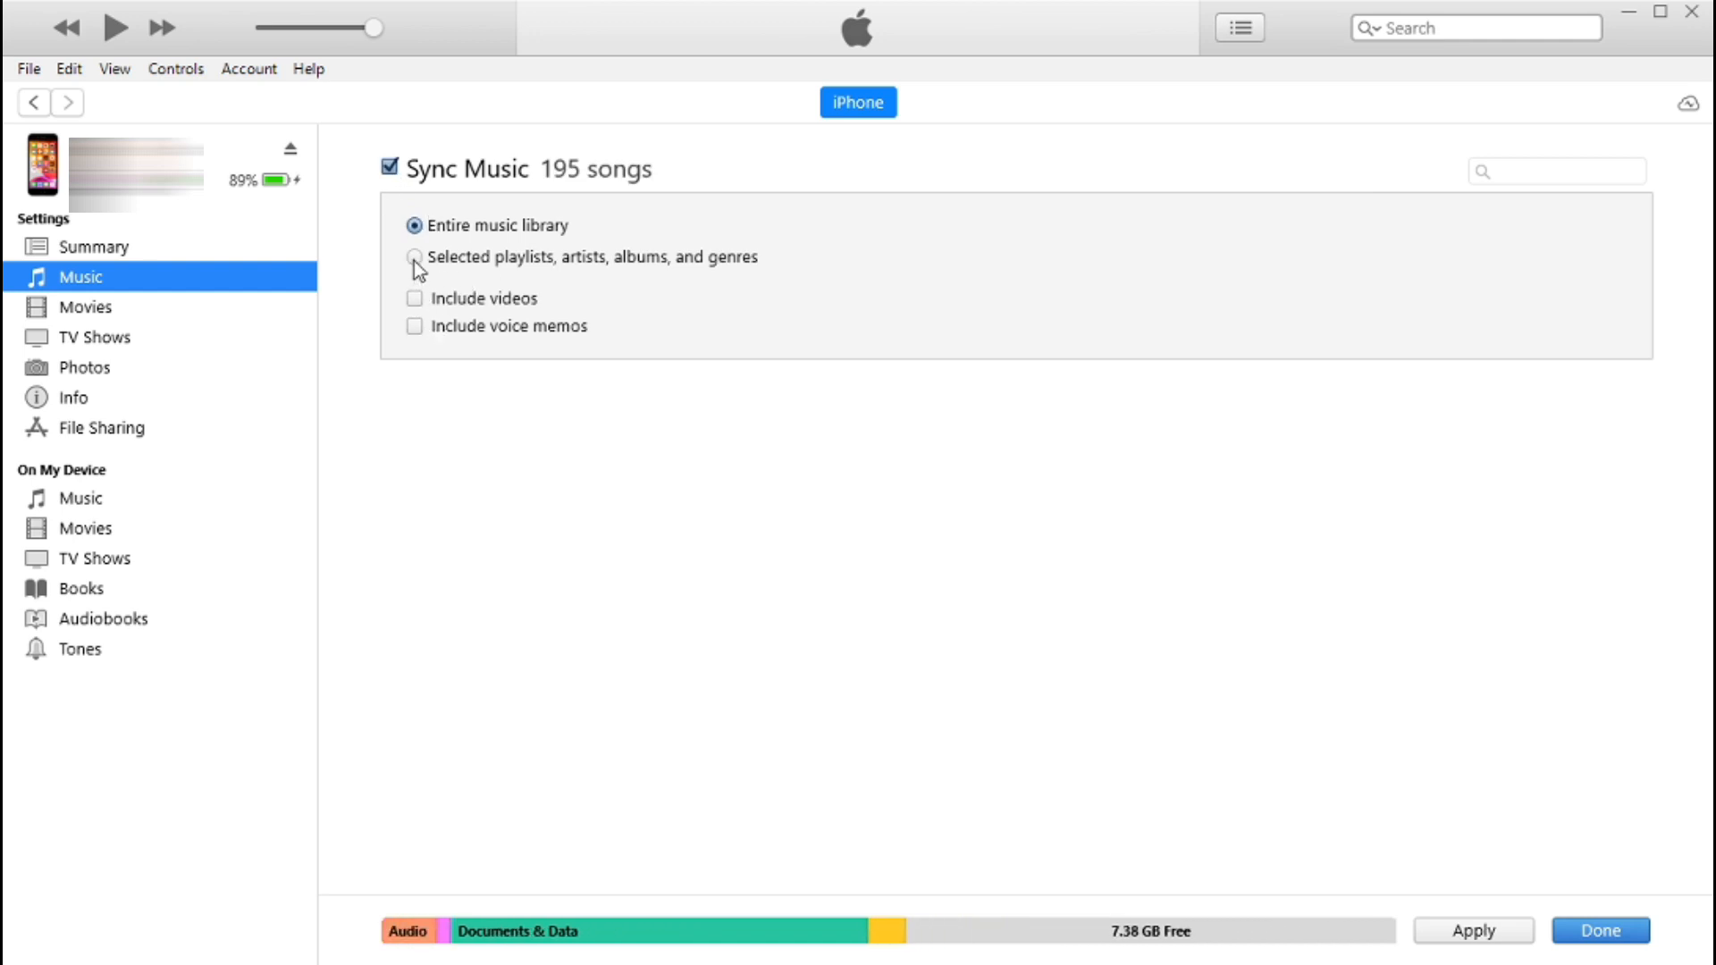
pyautogui.click(415, 256)
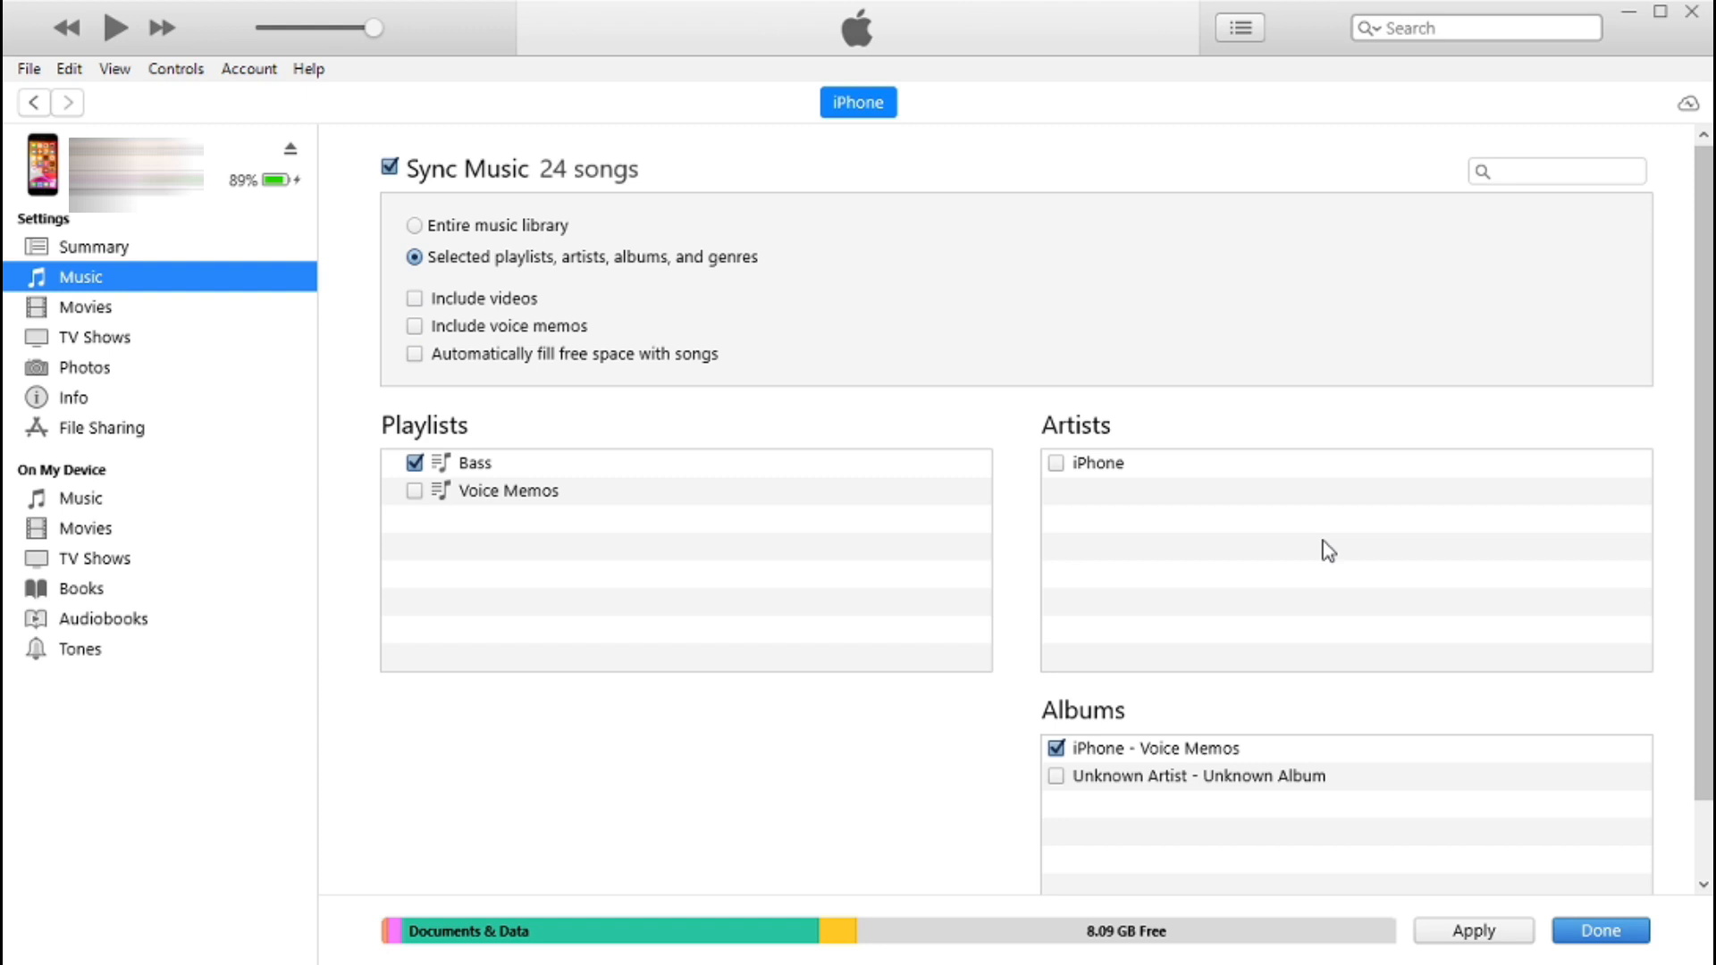
pyautogui.click(413, 225)
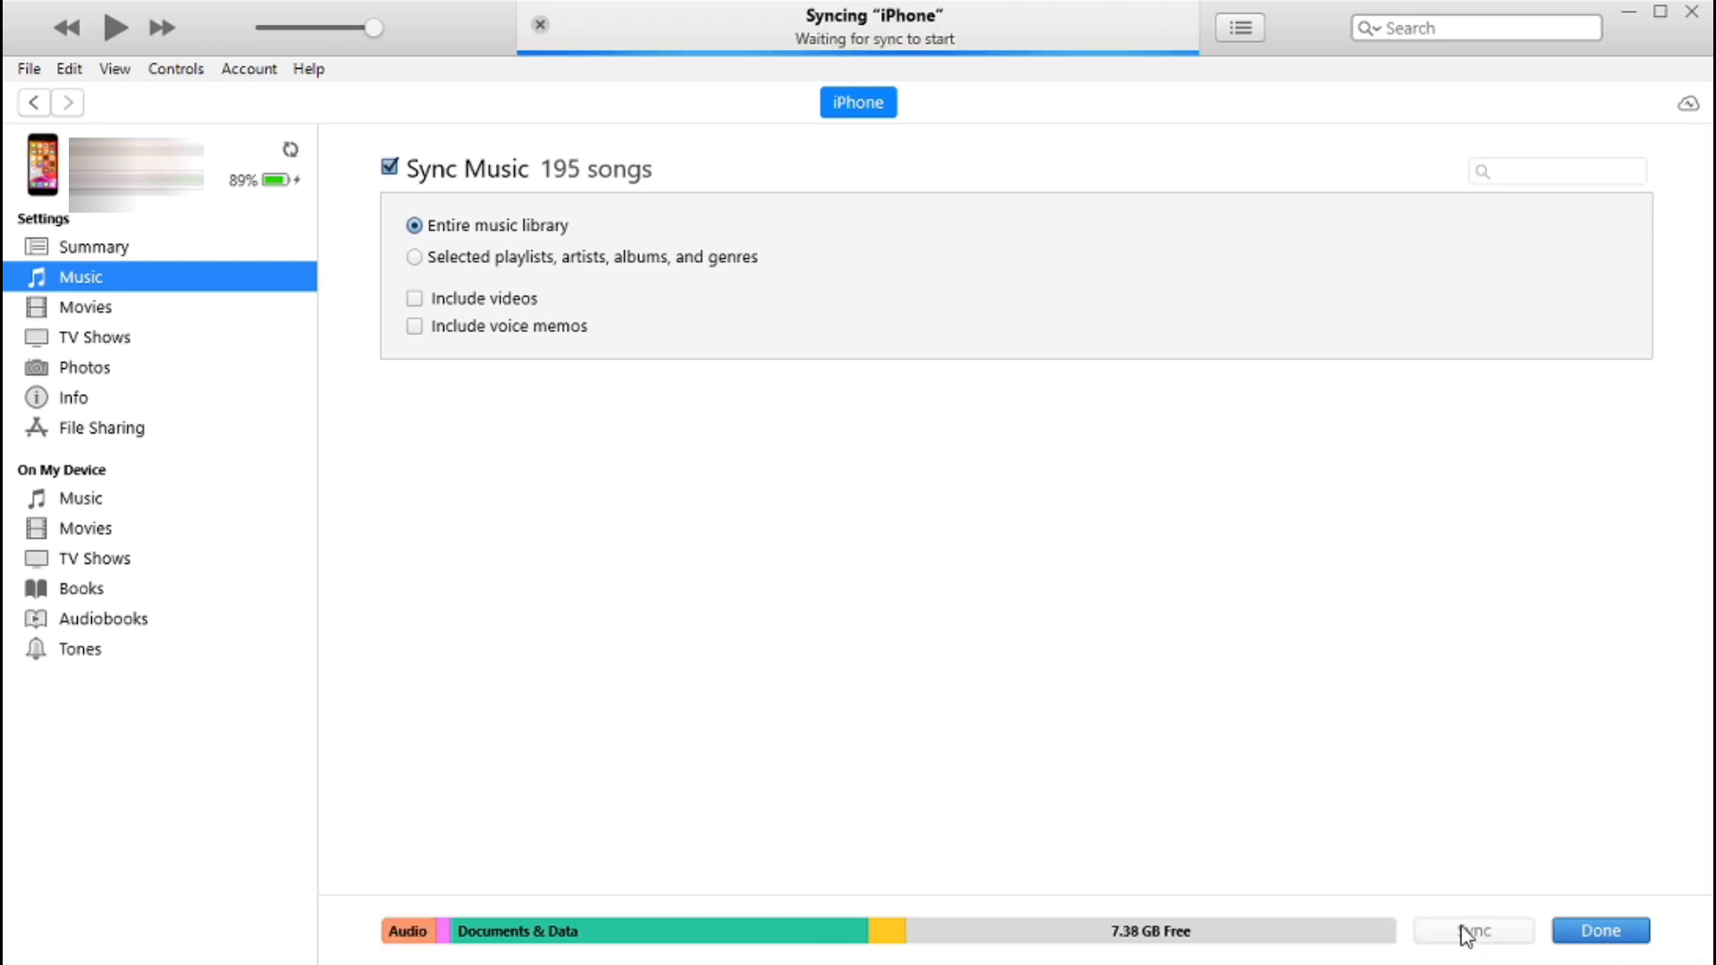
pyautogui.click(1472, 930)
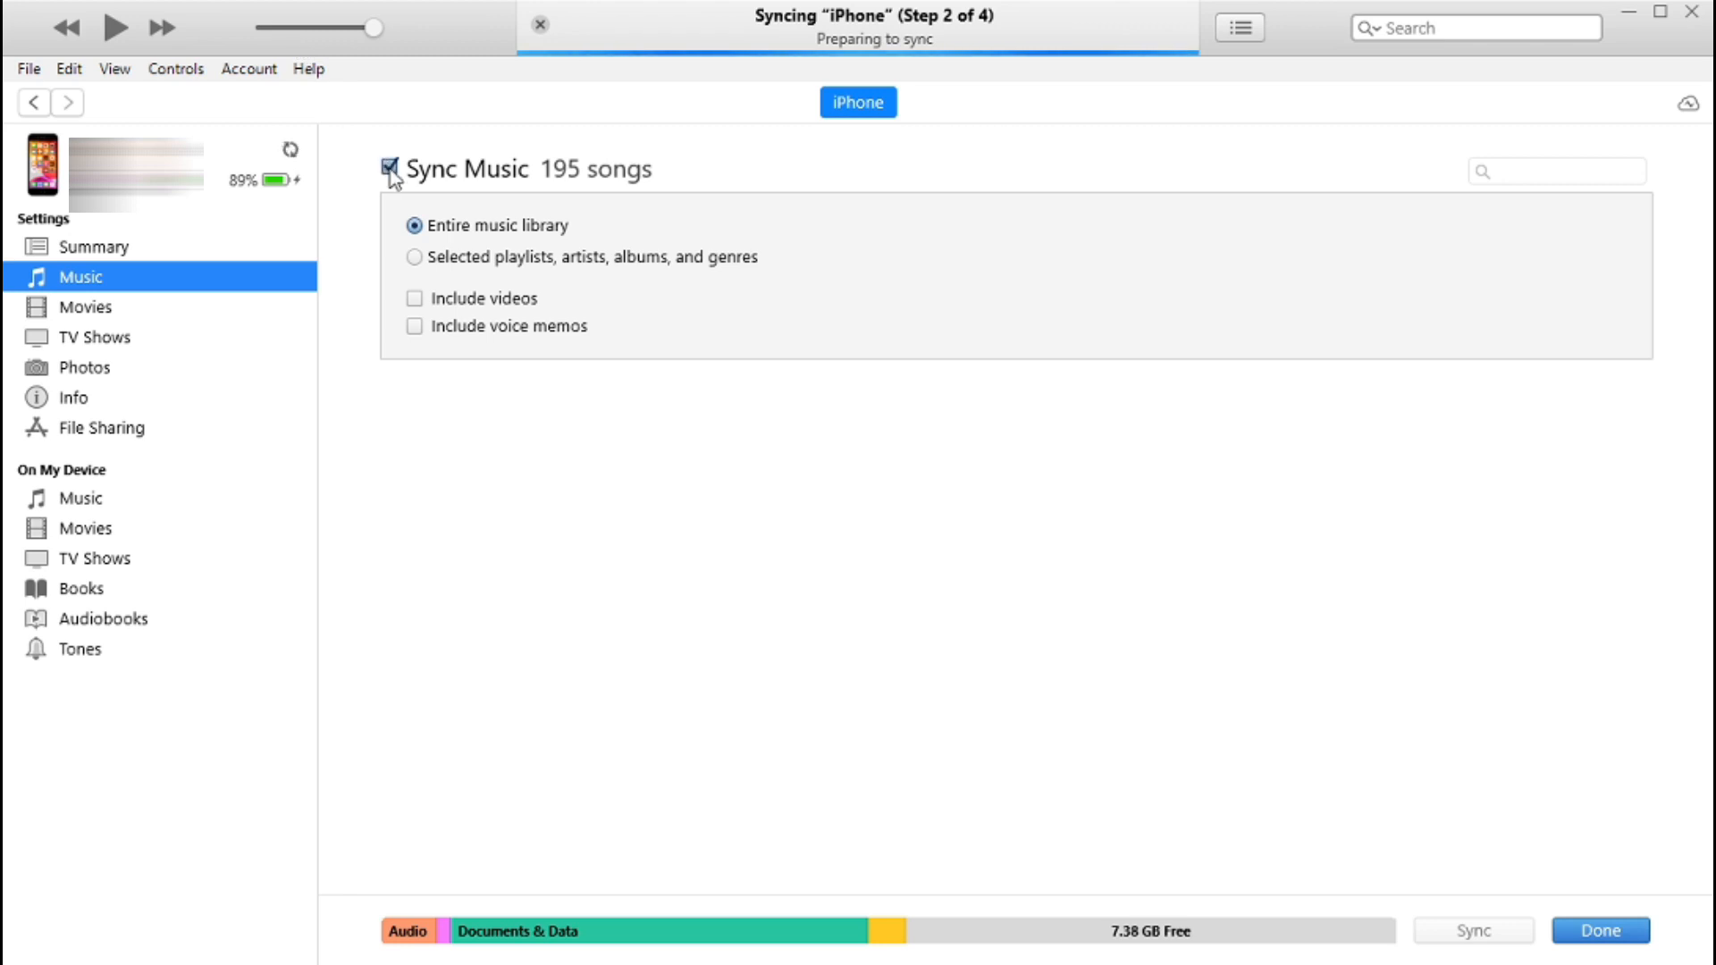
pyautogui.click(390, 168)
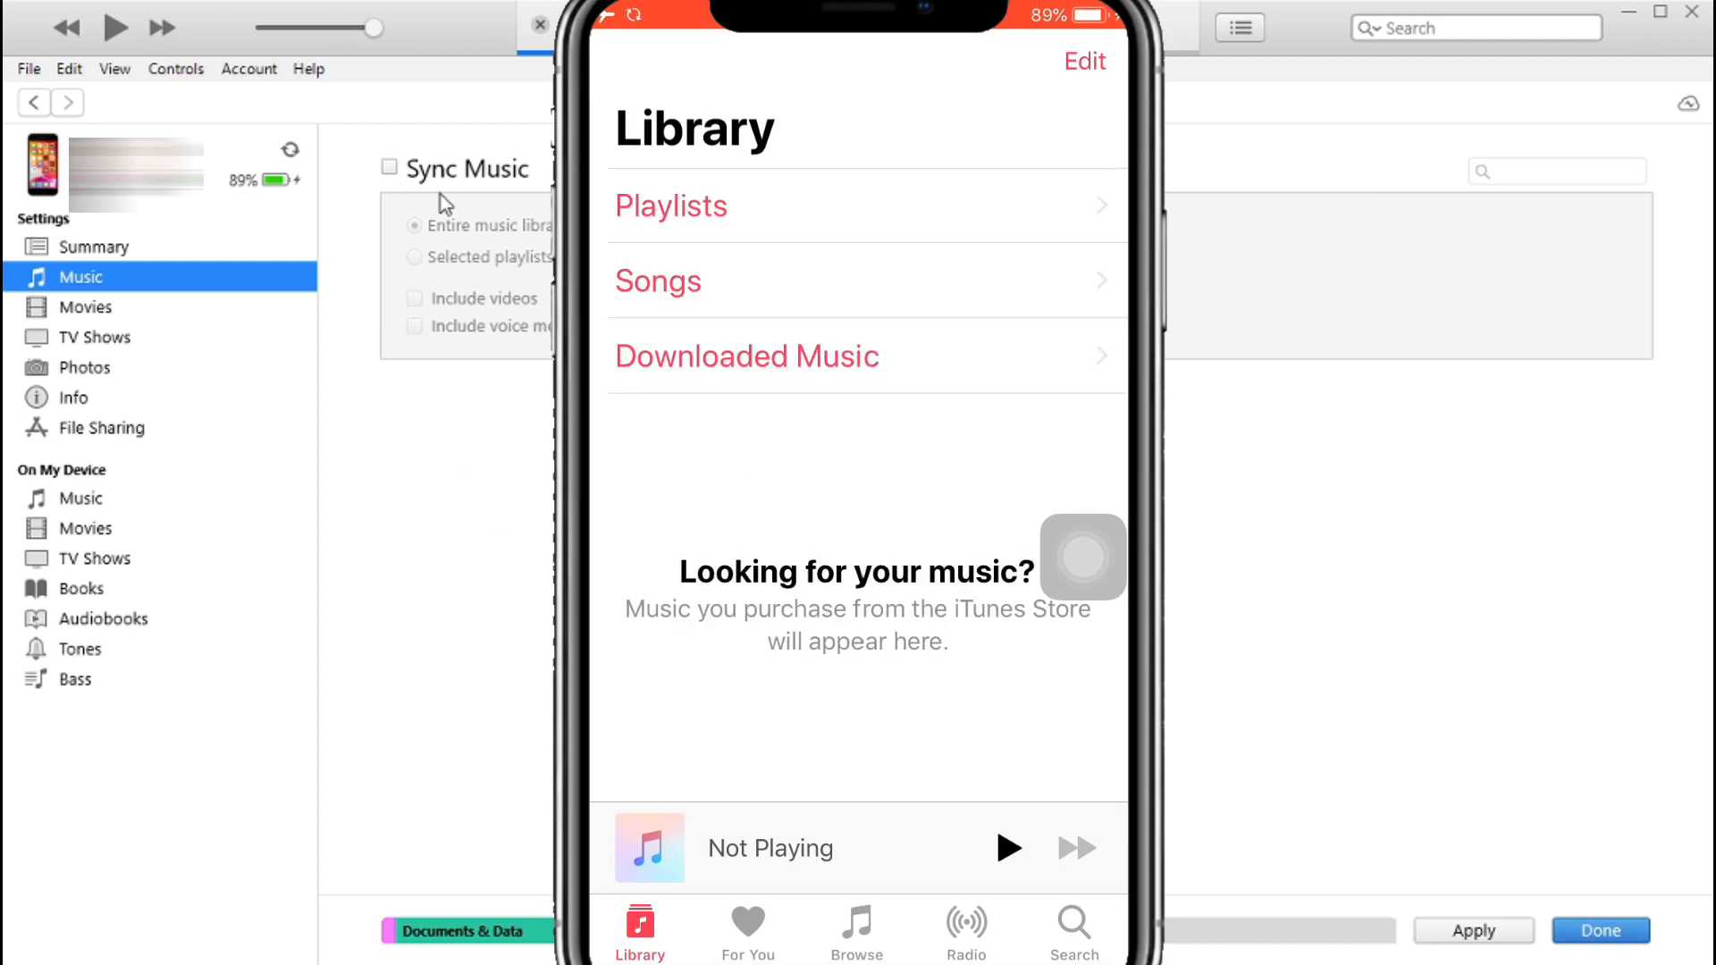
# Play synced Eminem tracks in the phone's Songs list, dismissing the not-available alert, ending on Lose Yourself
pyautogui.click(657, 280)
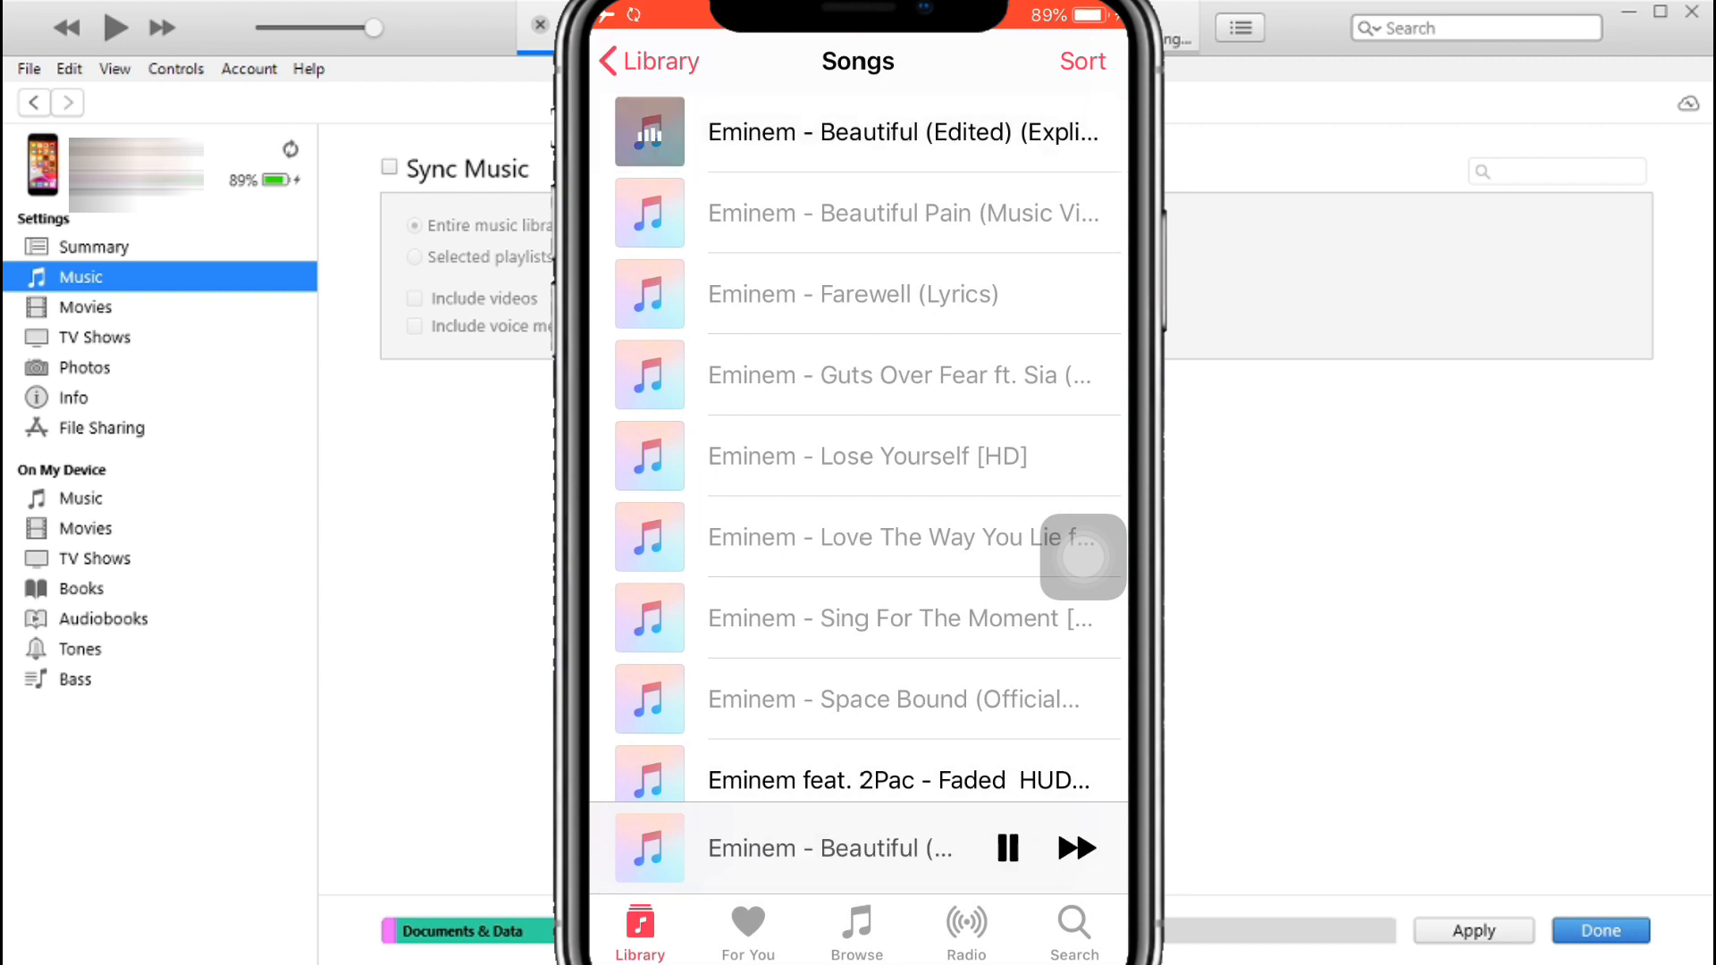
pyautogui.click(831, 847)
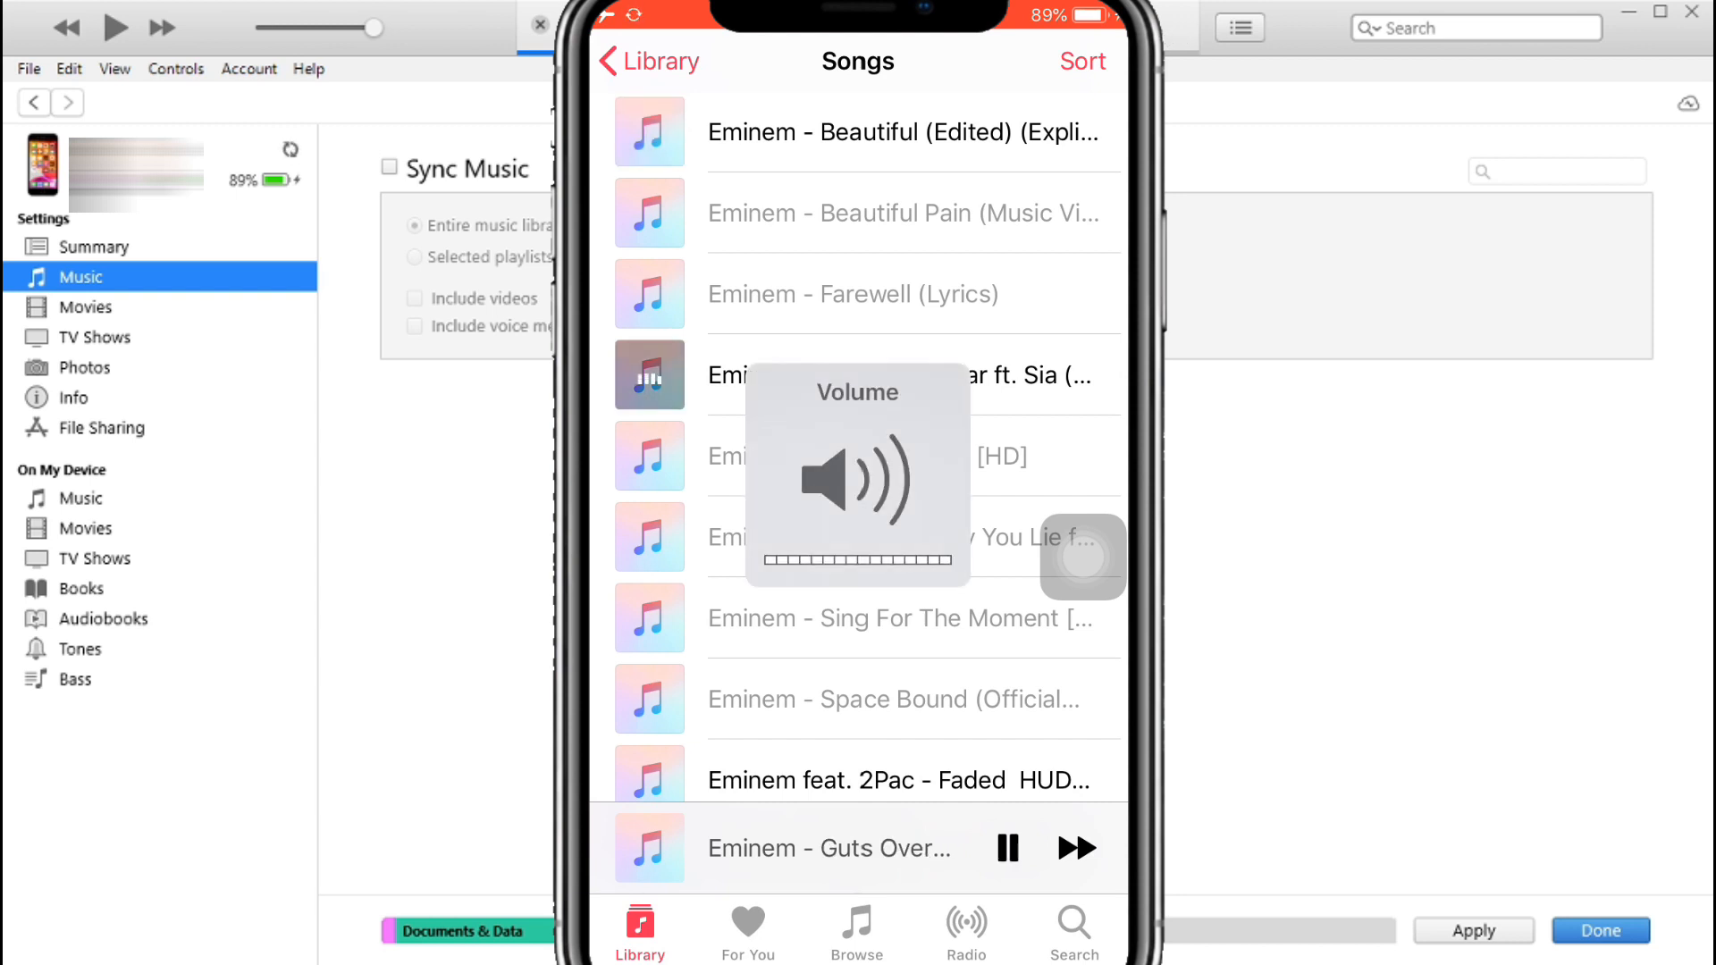
pyautogui.click(1002, 847)
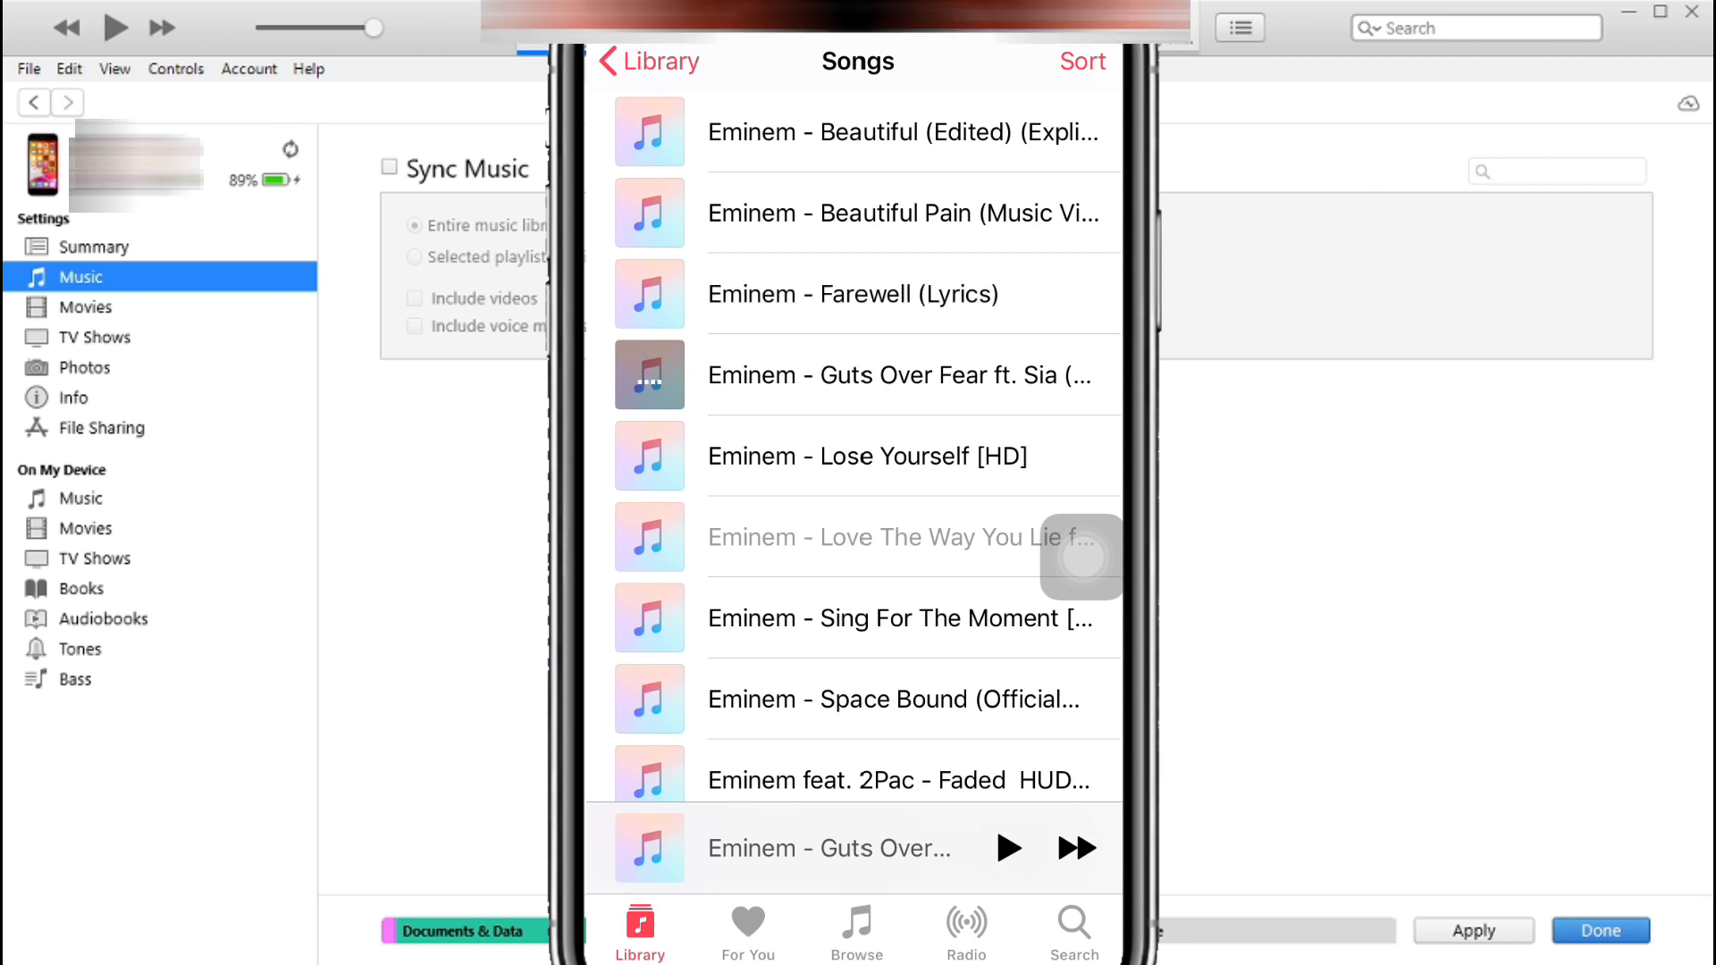
pyautogui.click(866, 456)
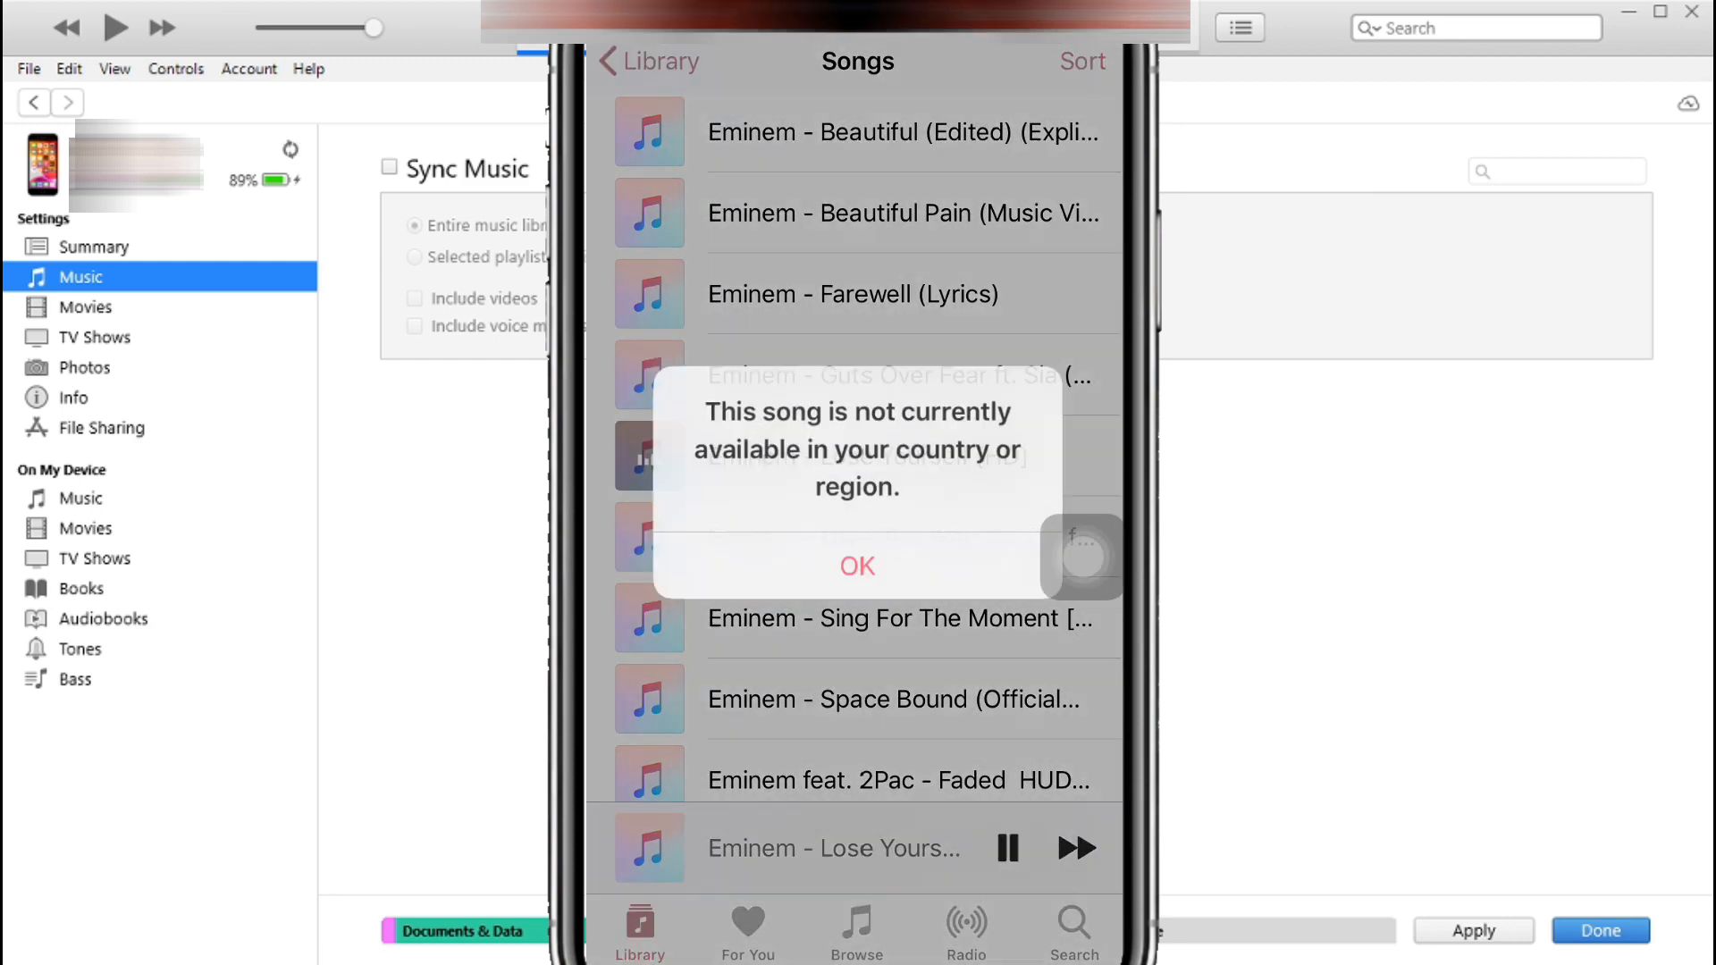
pyautogui.click(856, 566)
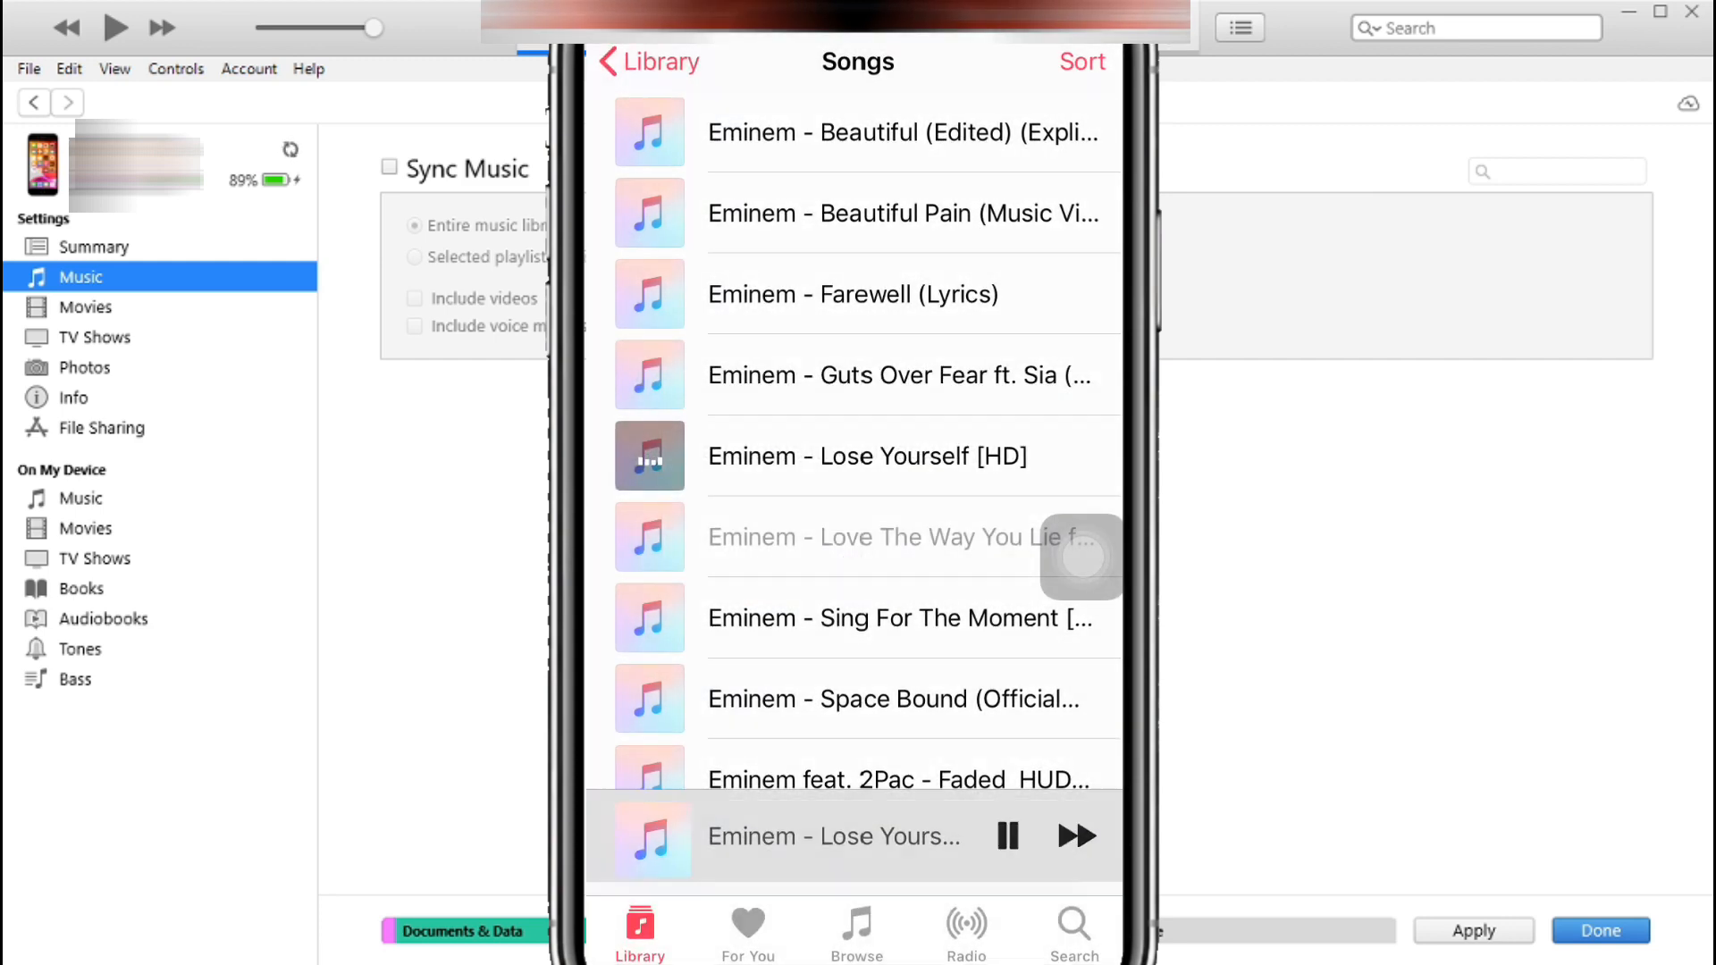
pyautogui.click(83, 366)
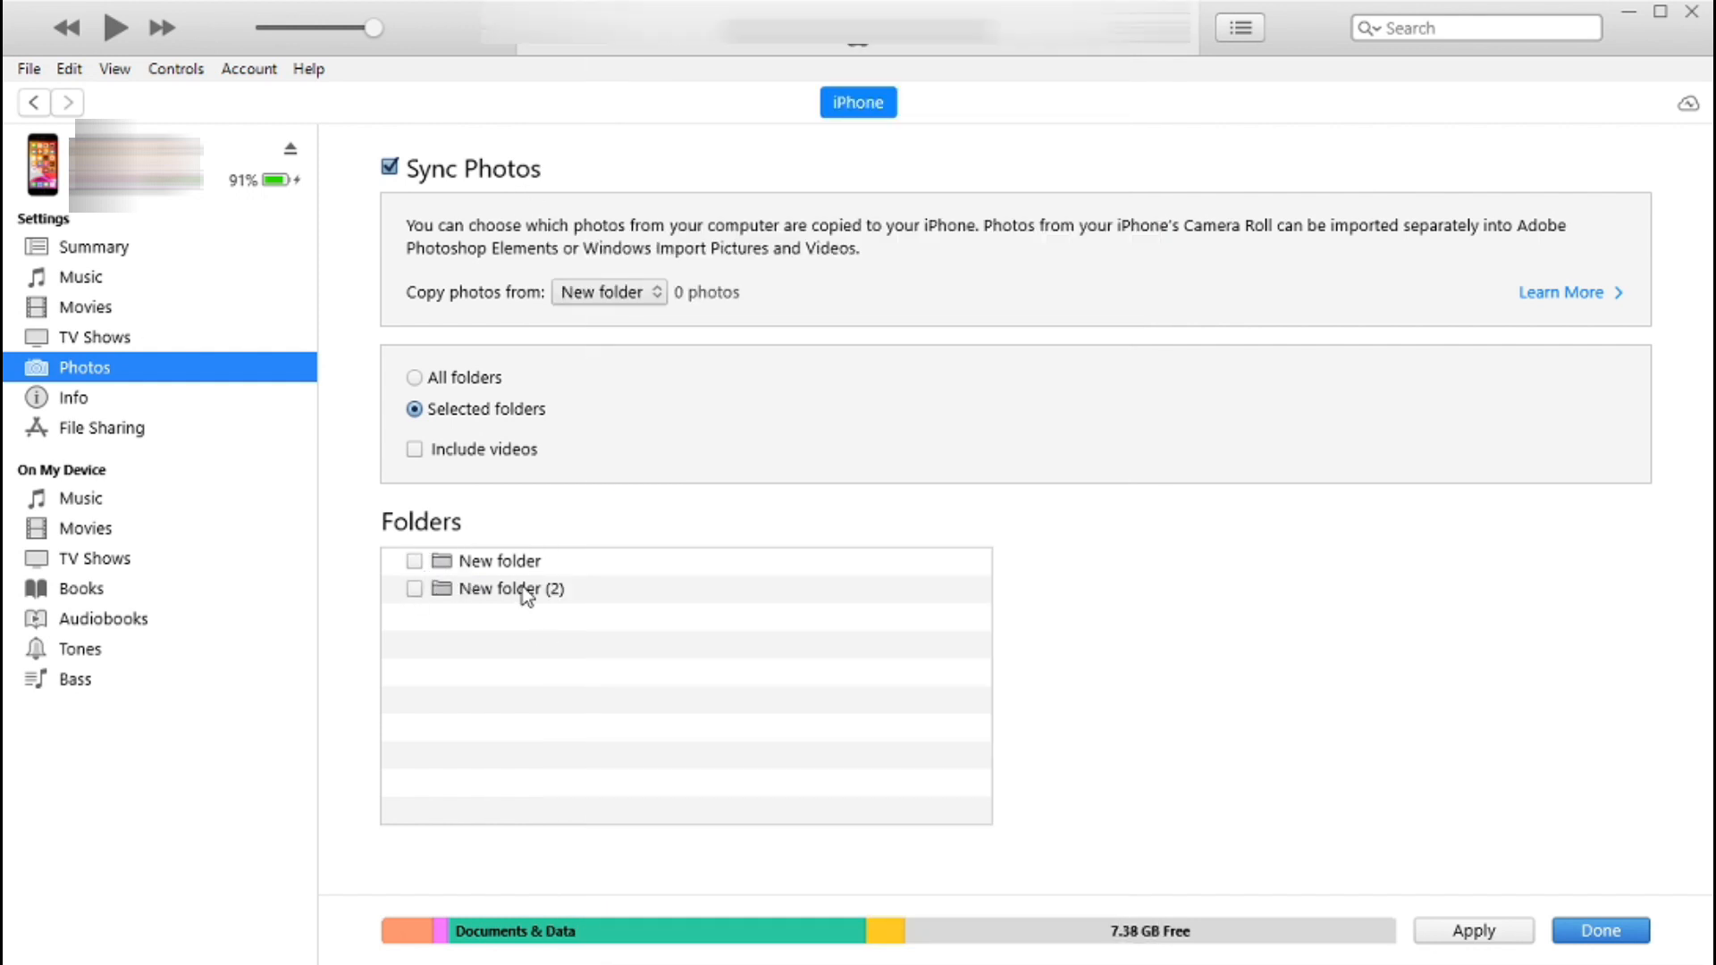
# Select New folder with its 6 photos for photo syncing and apply the settings
pyautogui.click(413, 588)
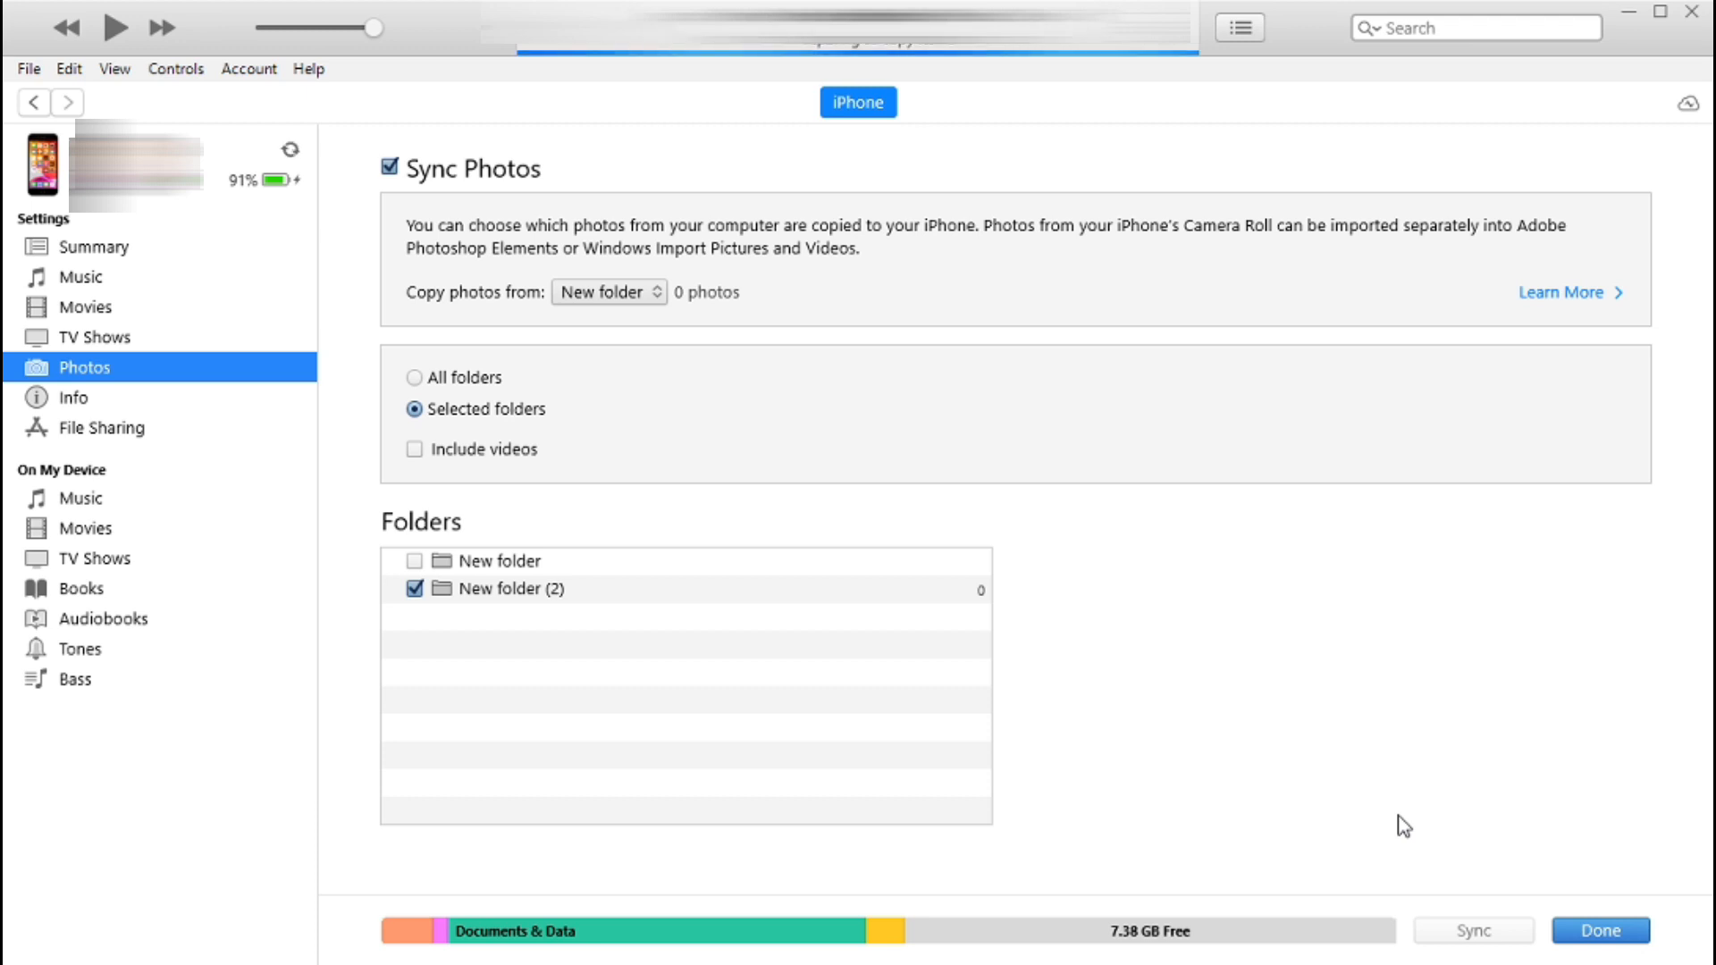
pyautogui.moveTo(1371, 868)
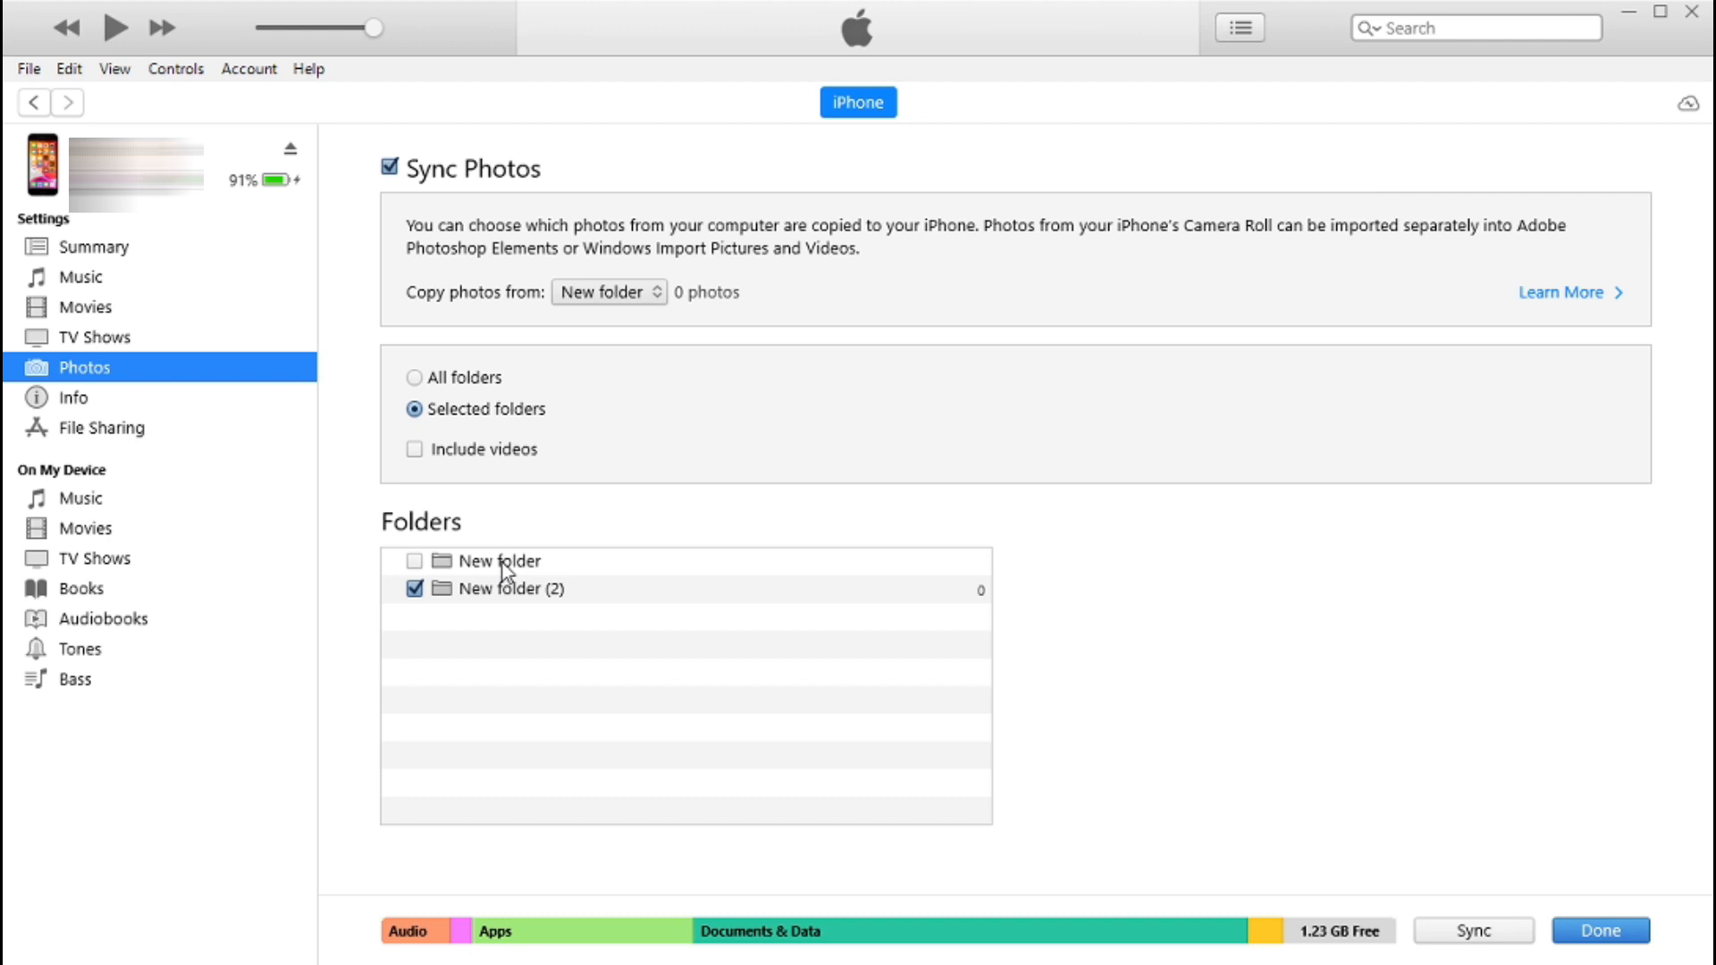
pyautogui.click(415, 559)
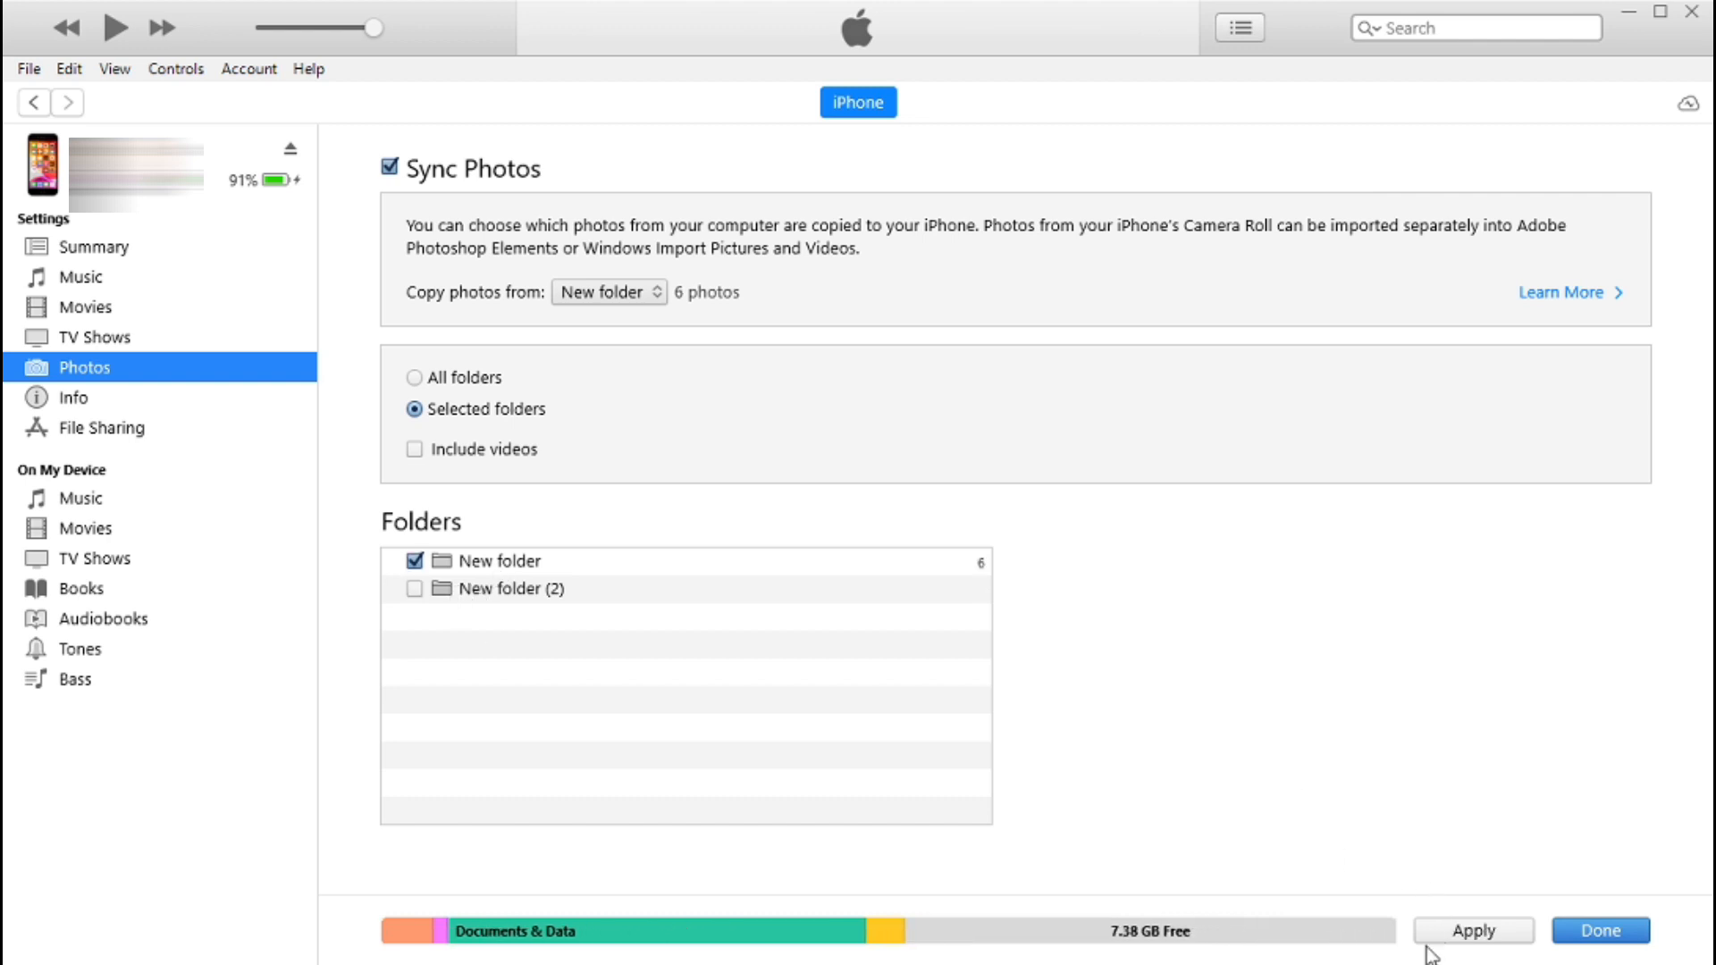
pyautogui.click(1473, 929)
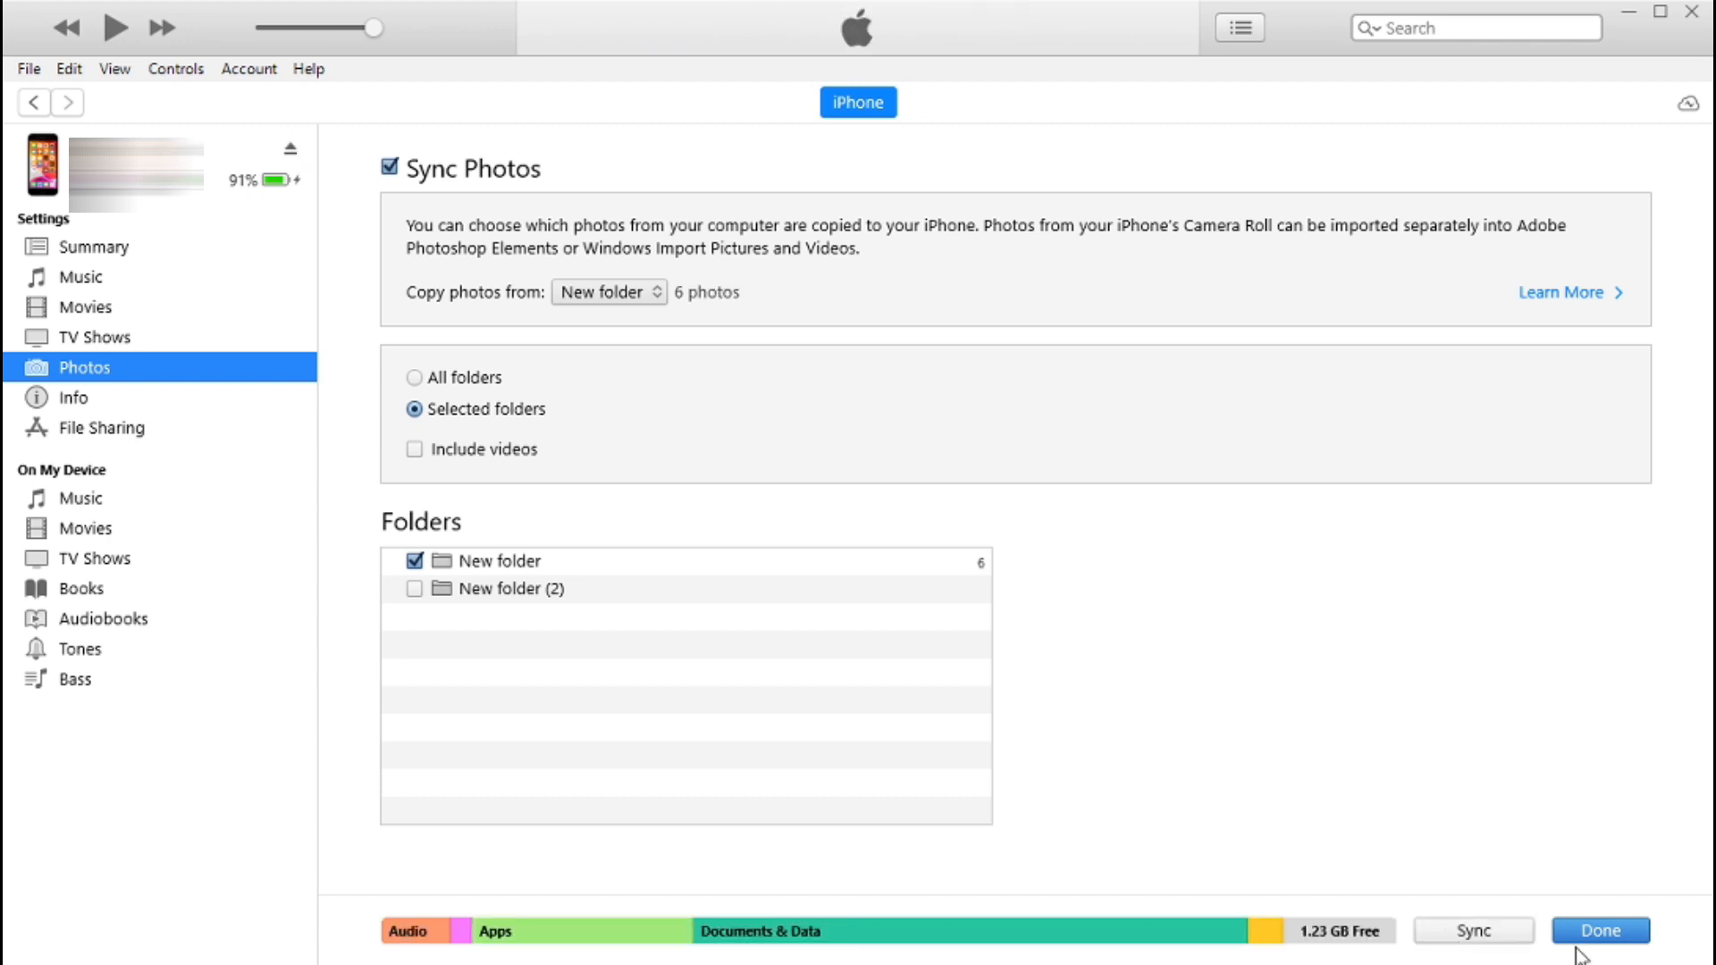
pyautogui.moveTo(533, 547)
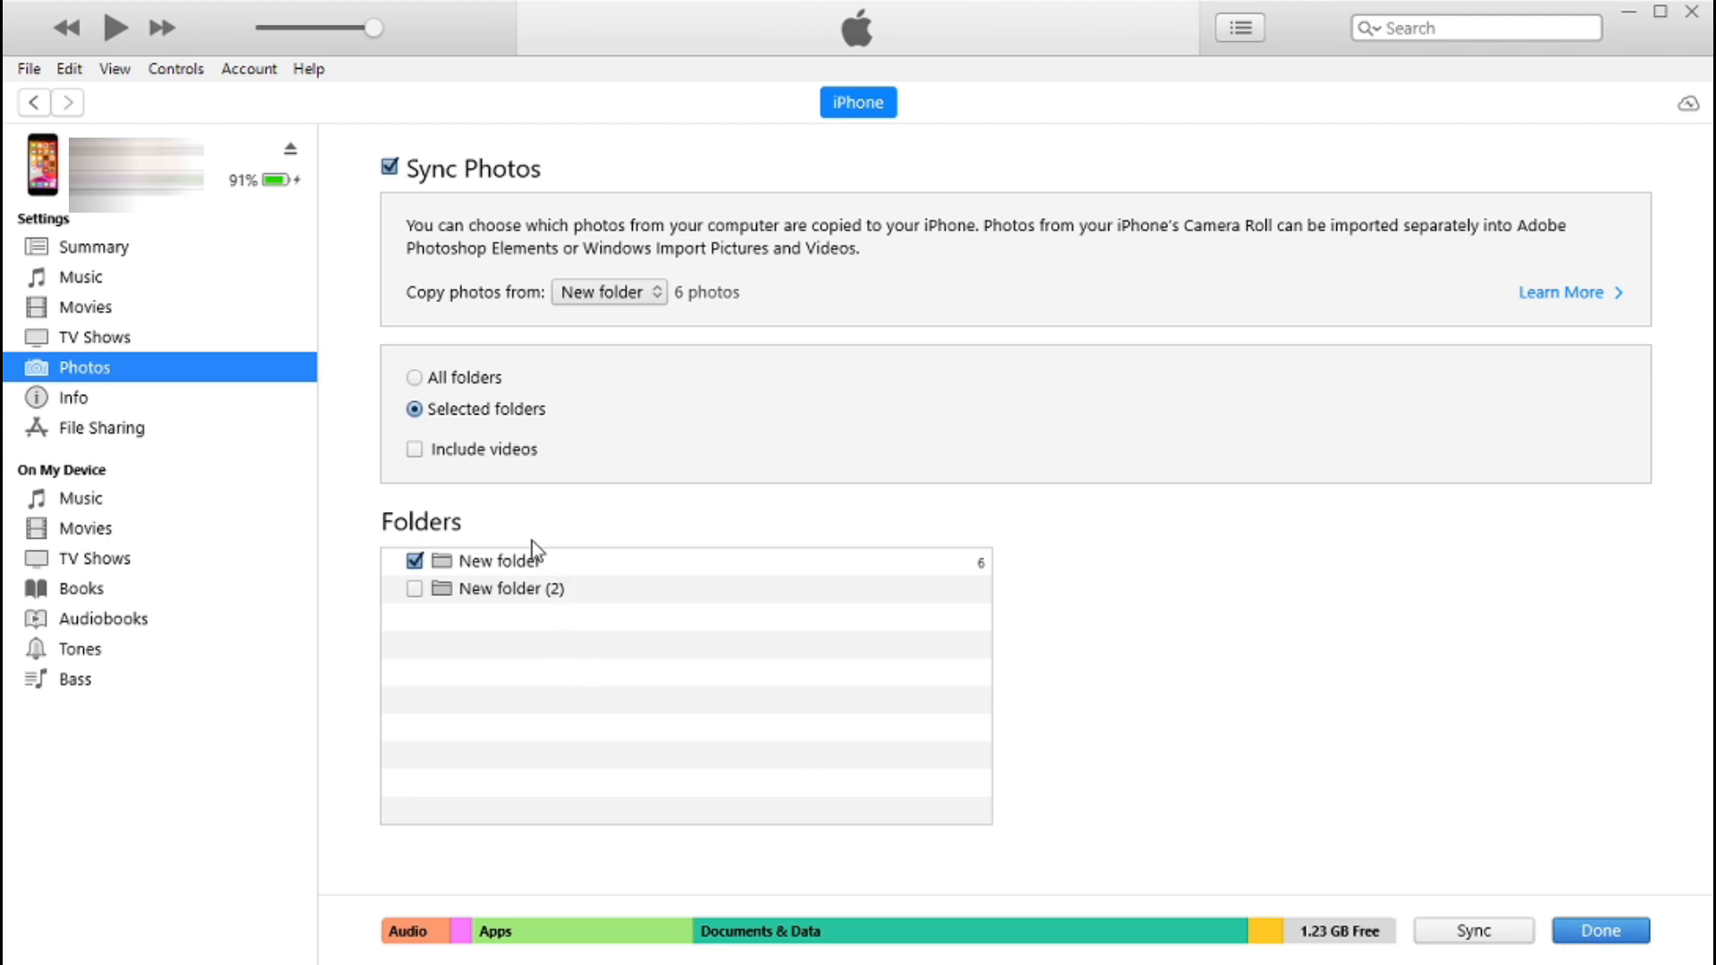
# Return to the iPhone's device page and start the sync to push the photos
pyautogui.click(1598, 930)
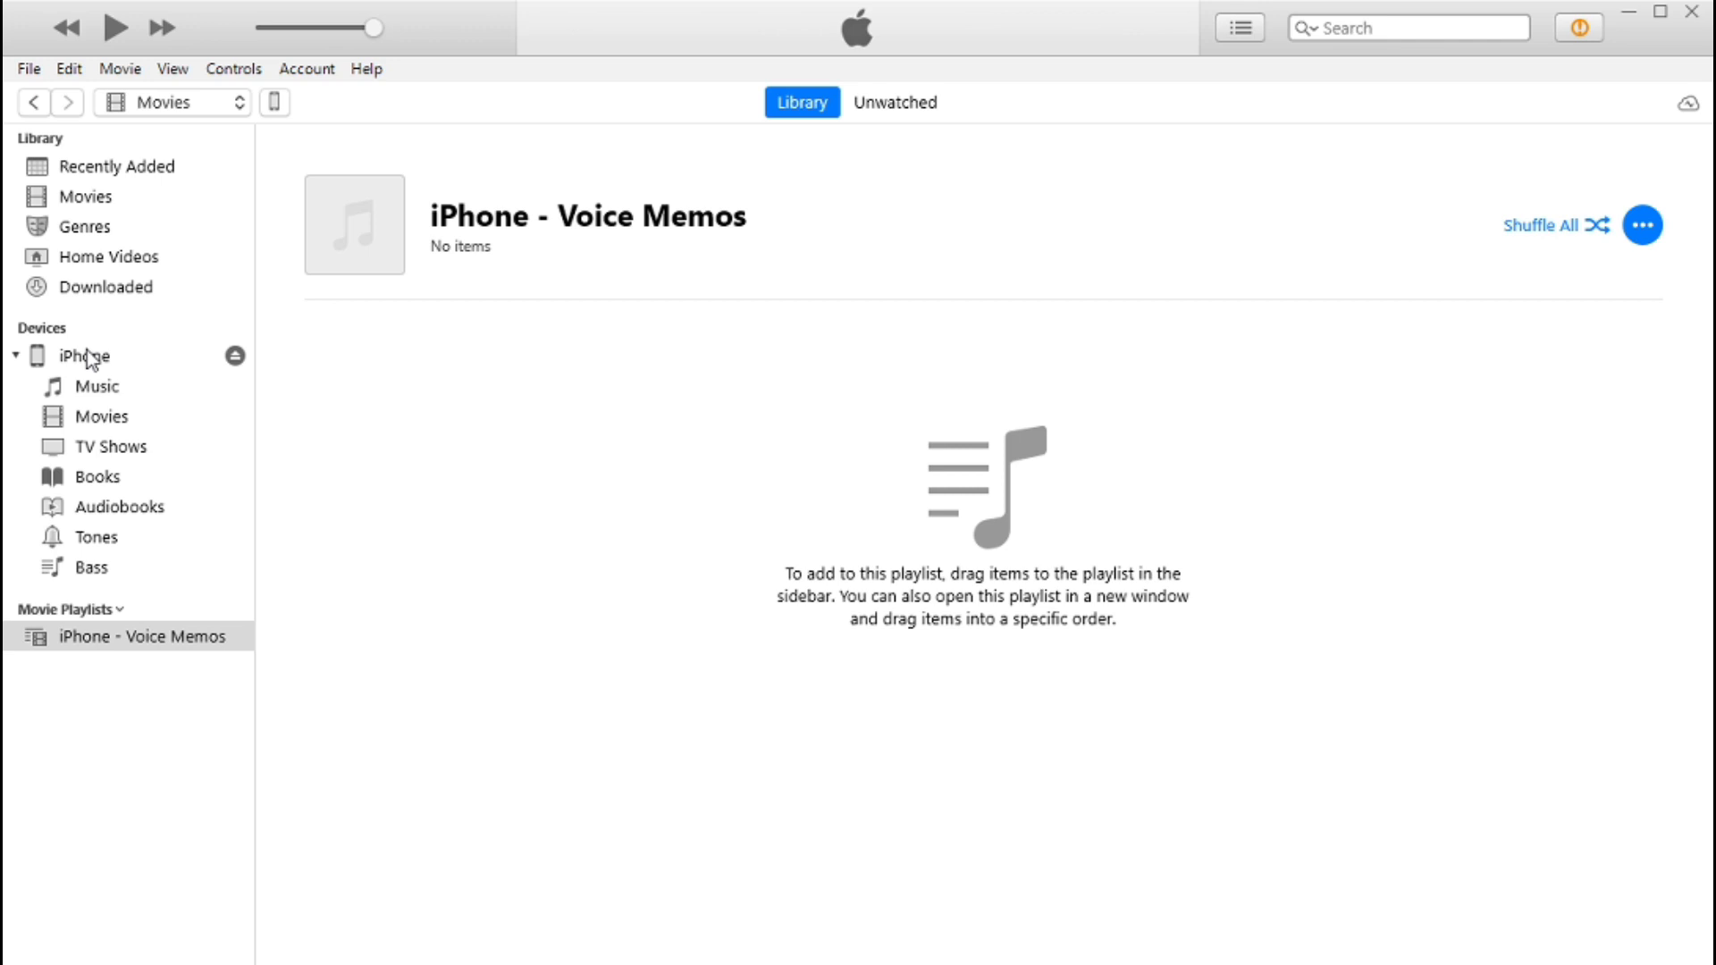
pyautogui.click(16, 356)
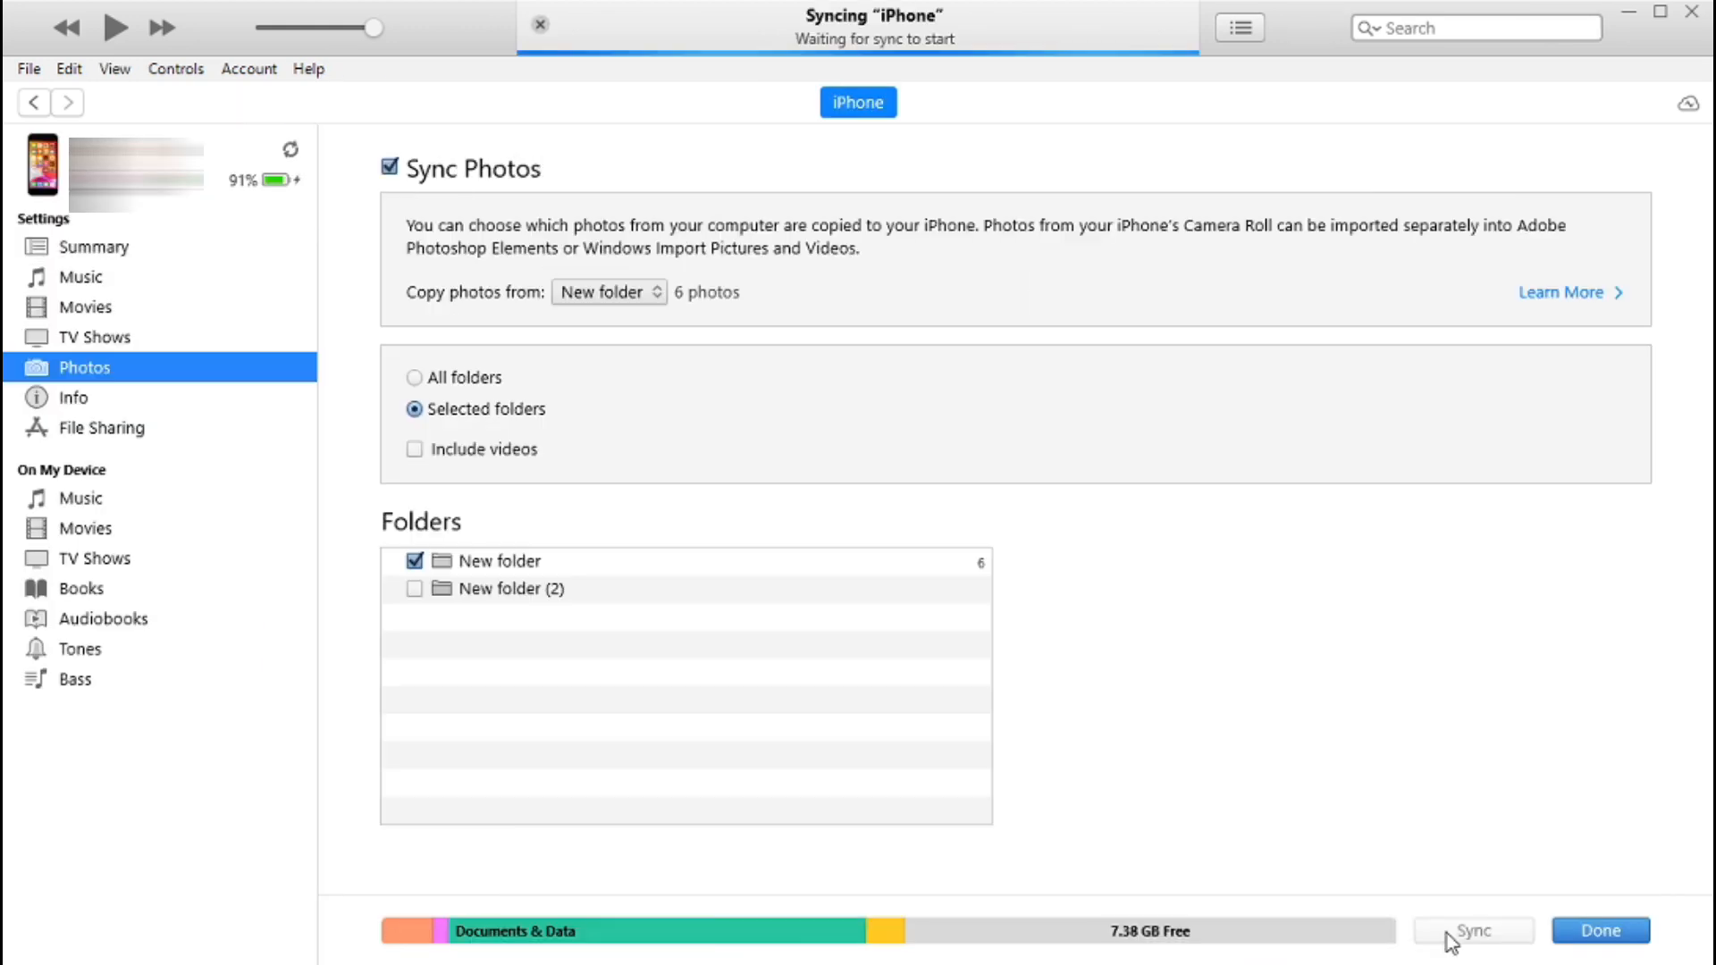
pyautogui.click(1471, 930)
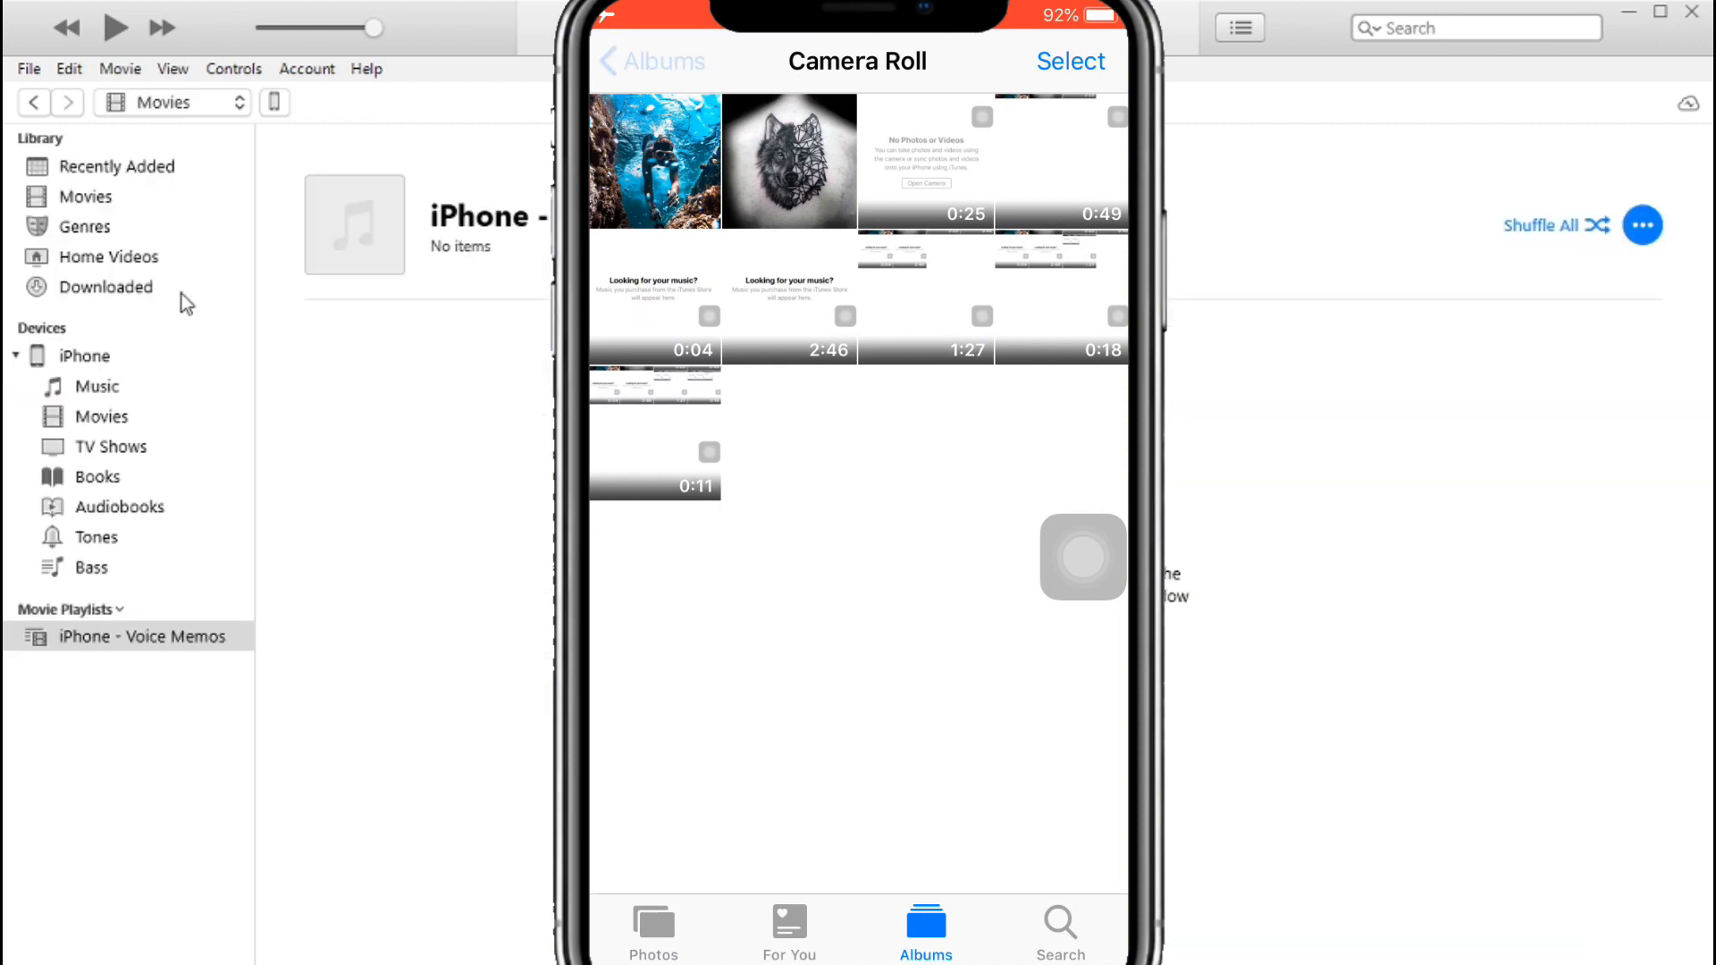
# View the Camera Roll album on the phone, then switch to the Photos overview for 2020
pyautogui.click(652, 61)
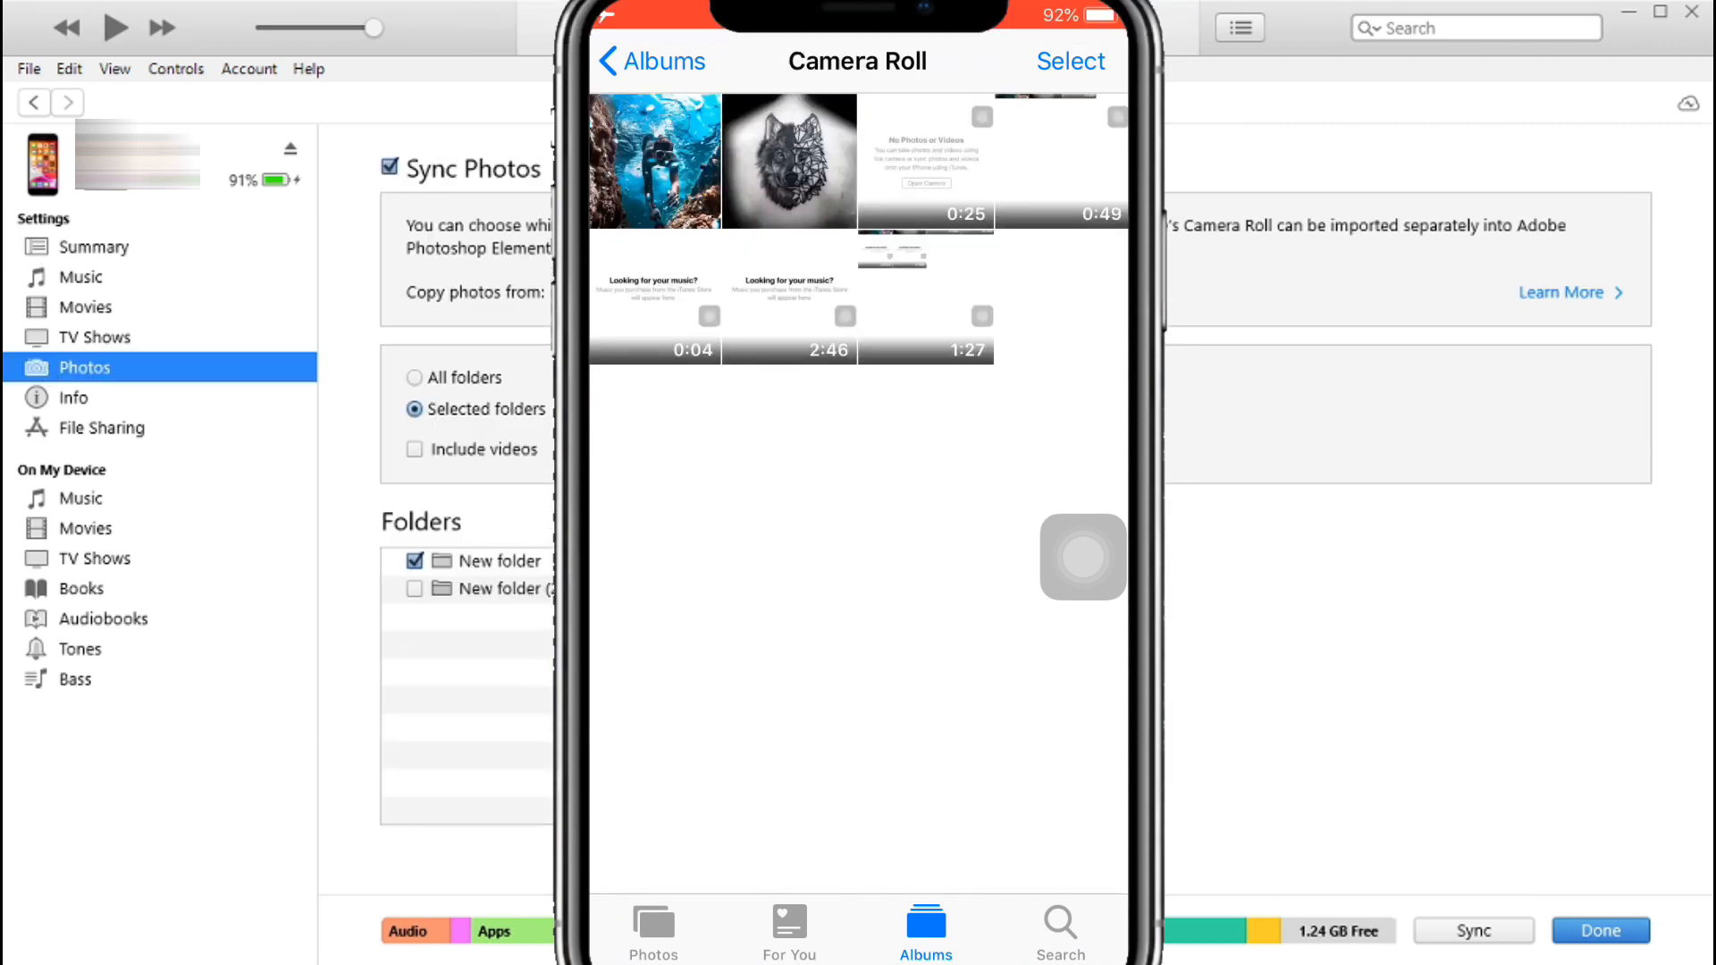
pyautogui.click(652, 924)
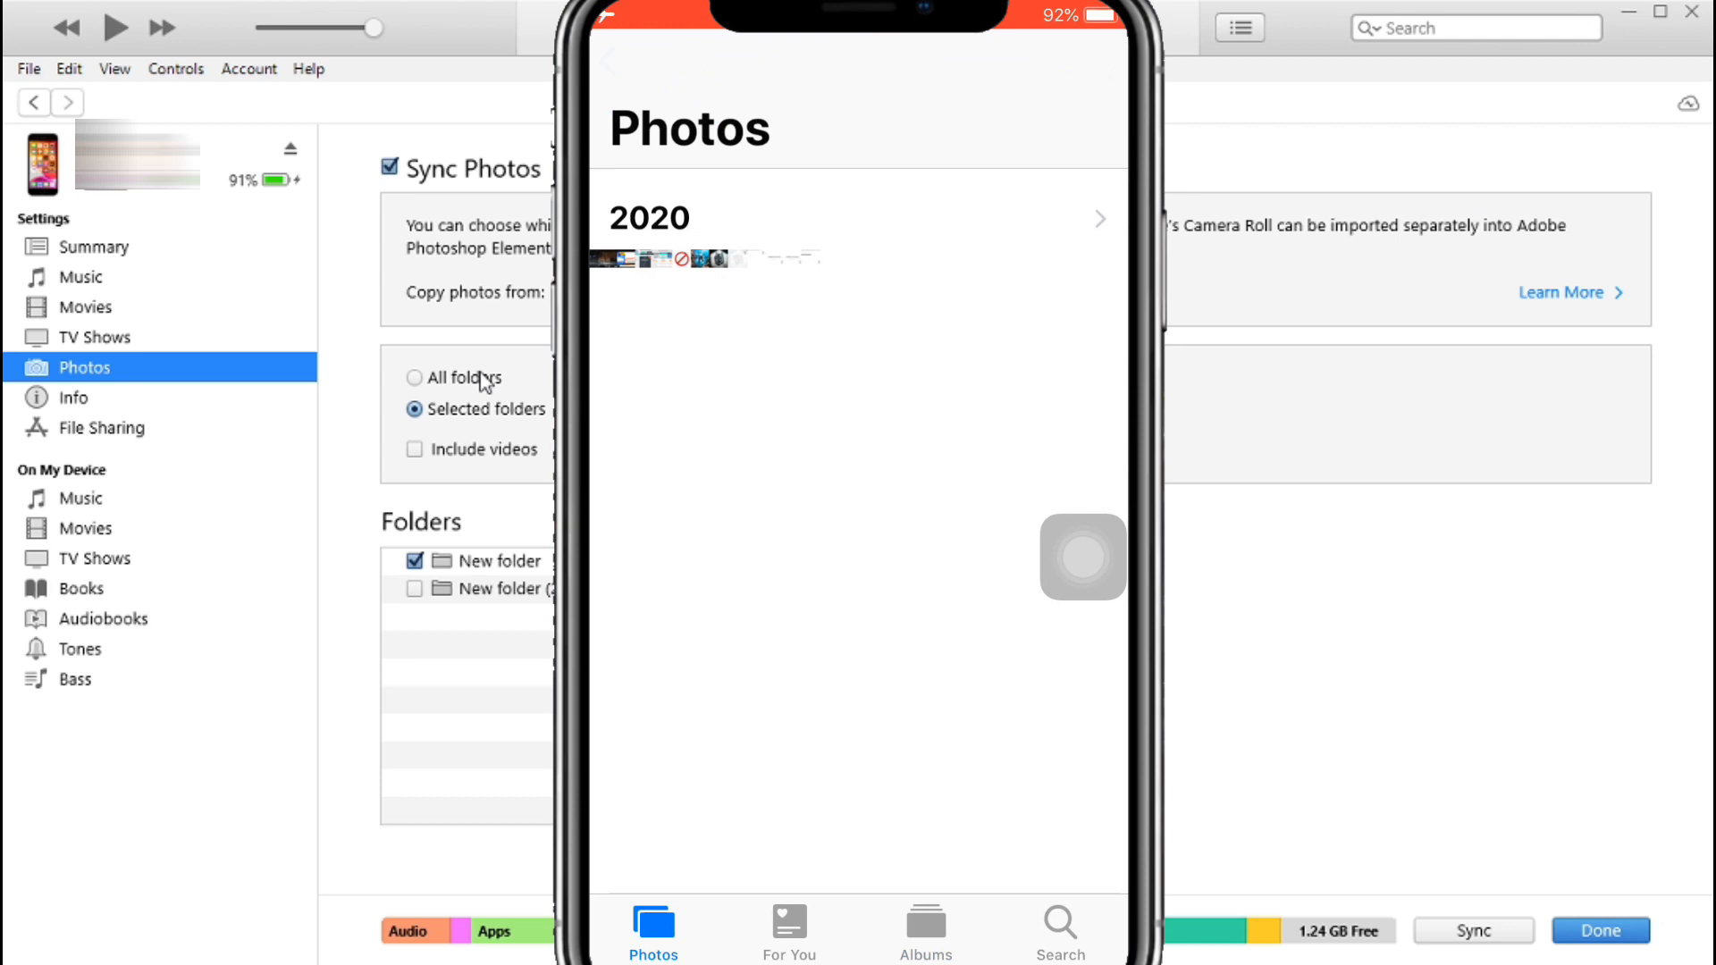